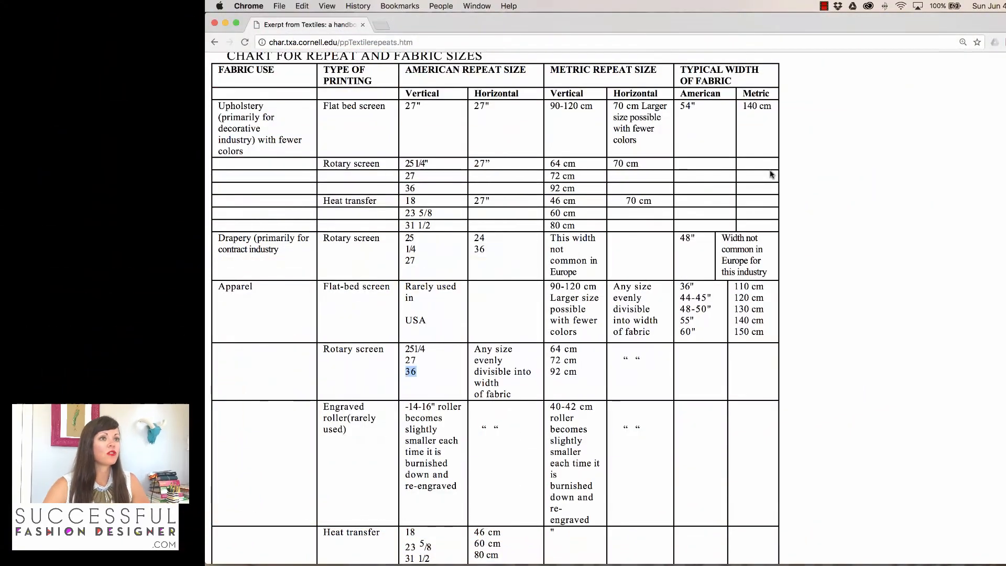
{"action": "mouse_move", "coordinate": [880, 166]}
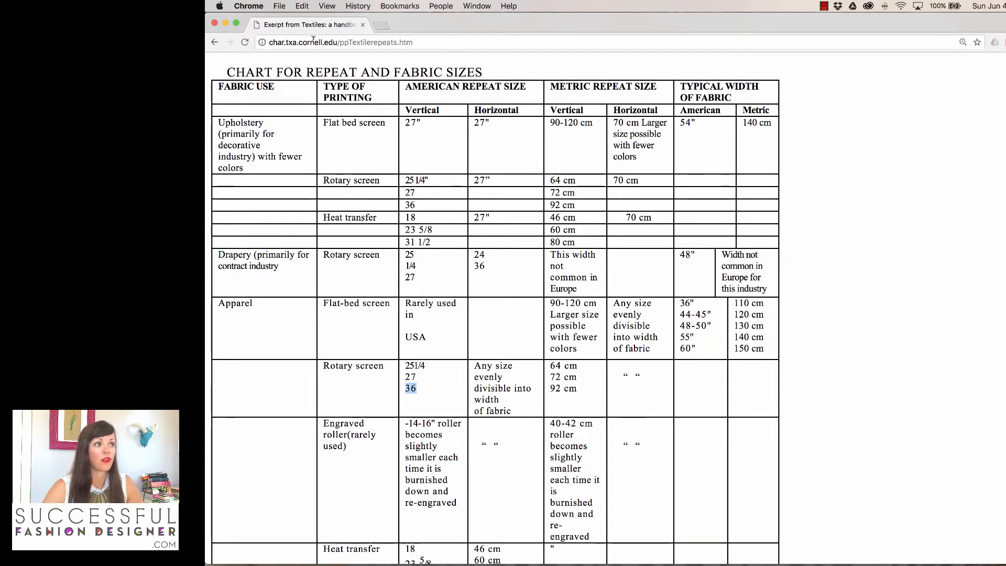
{"action": "mouse_move", "coordinate": [849, 372]}
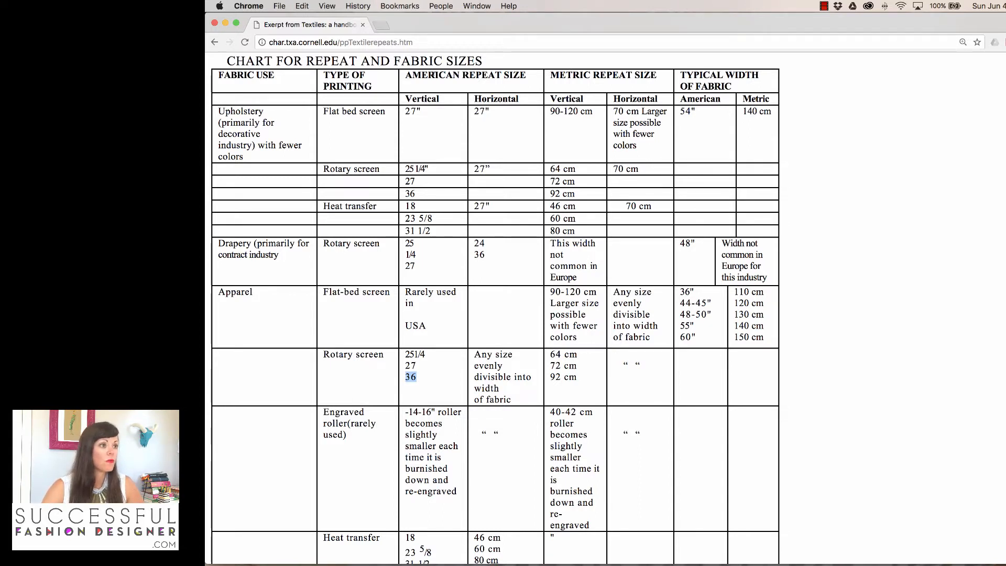
Bring up the roughened motif artwork in Illustrator and clear the highlight on figure 36
{"action": "left_click", "coordinate": [410, 376]}
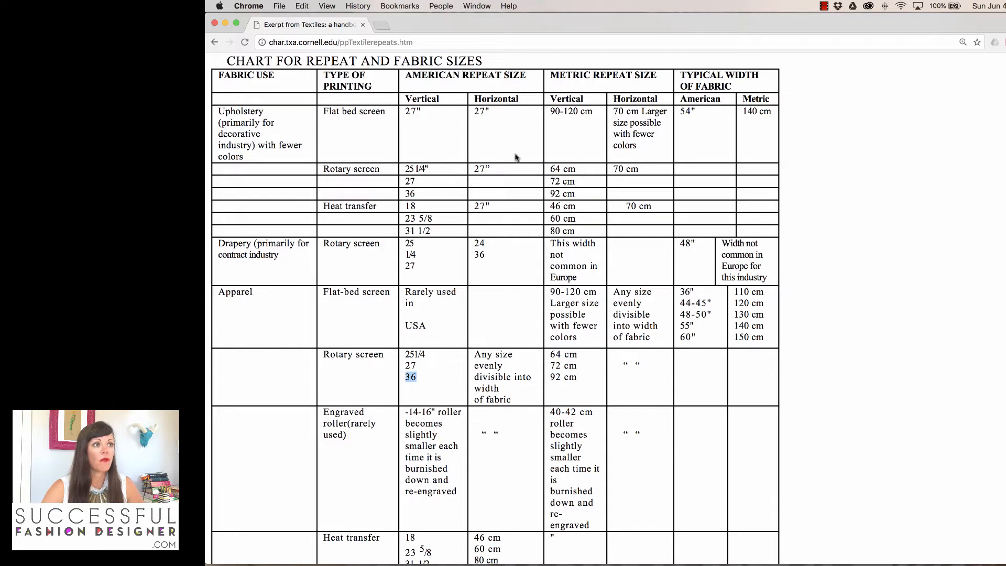
{"action": "mouse_move", "coordinate": [500, 365]}
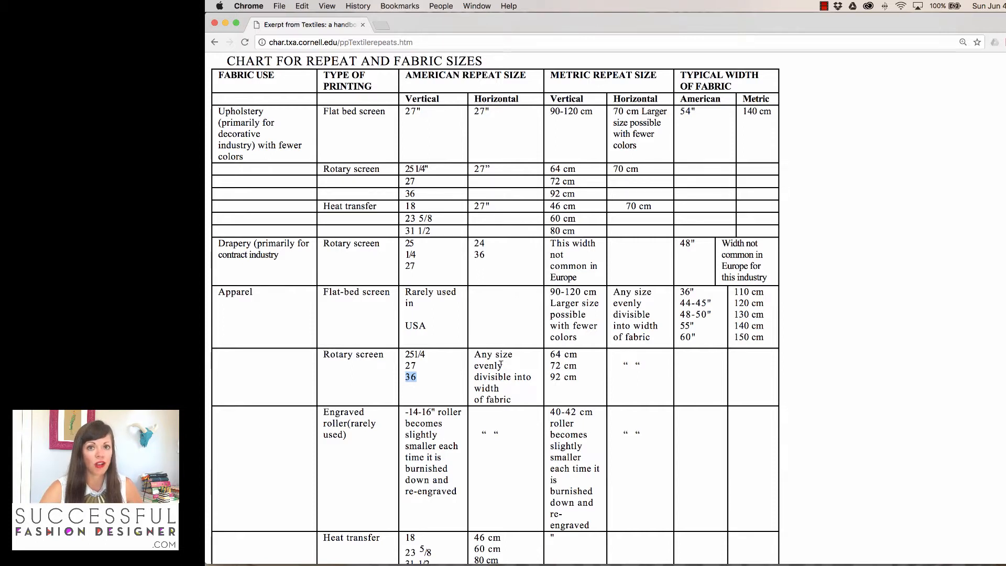
{"action": "mouse_move", "coordinate": [441, 383]}
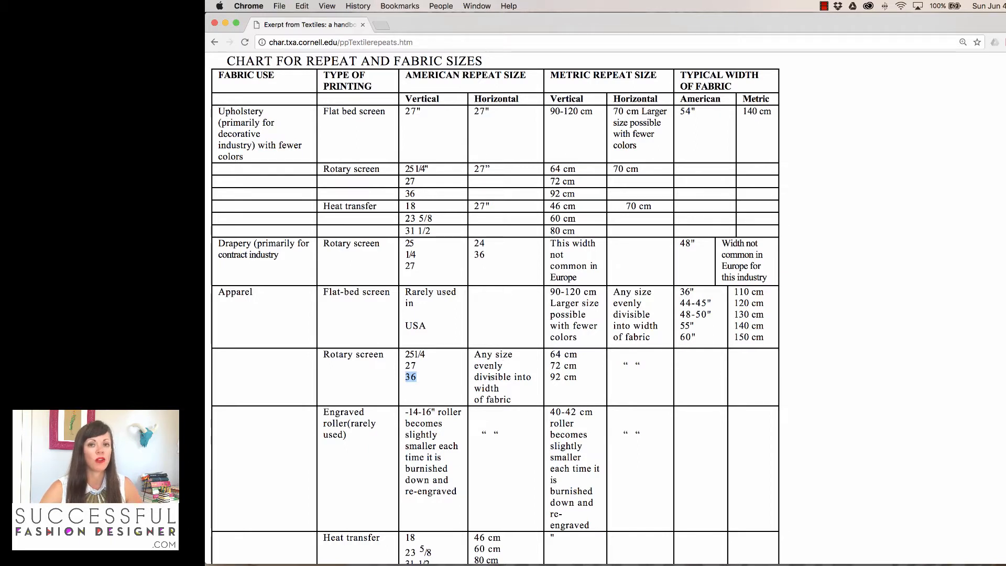
{"action": "left_click", "coordinate": [455, 384]}
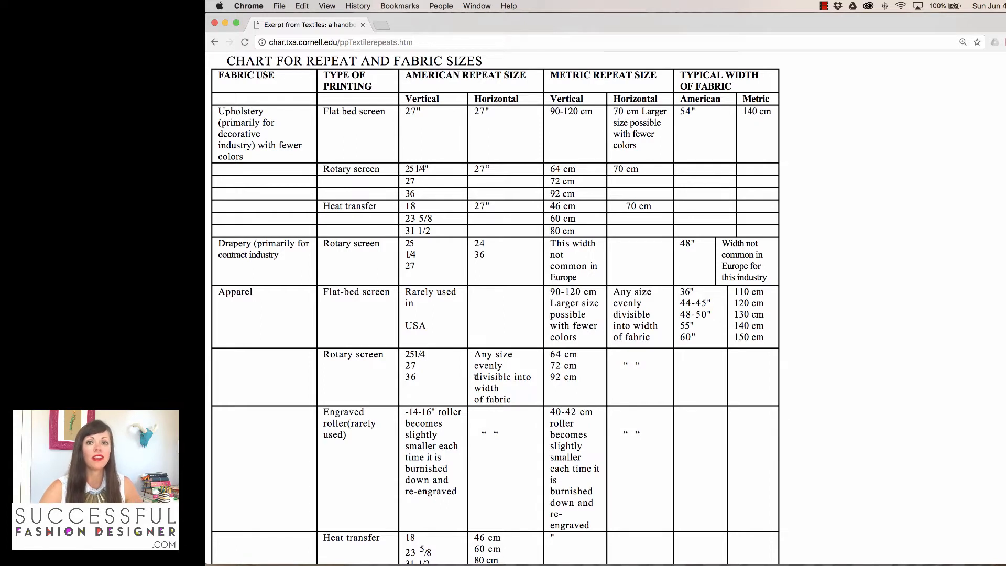
{"action": "mouse_move", "coordinate": [434, 372]}
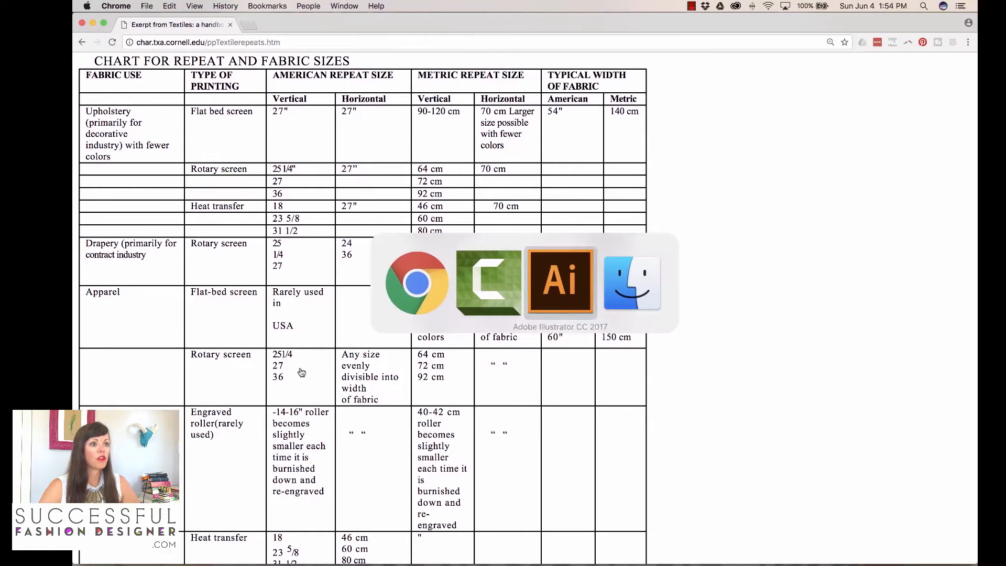
{"action": "left_click", "coordinate": [559, 282]}
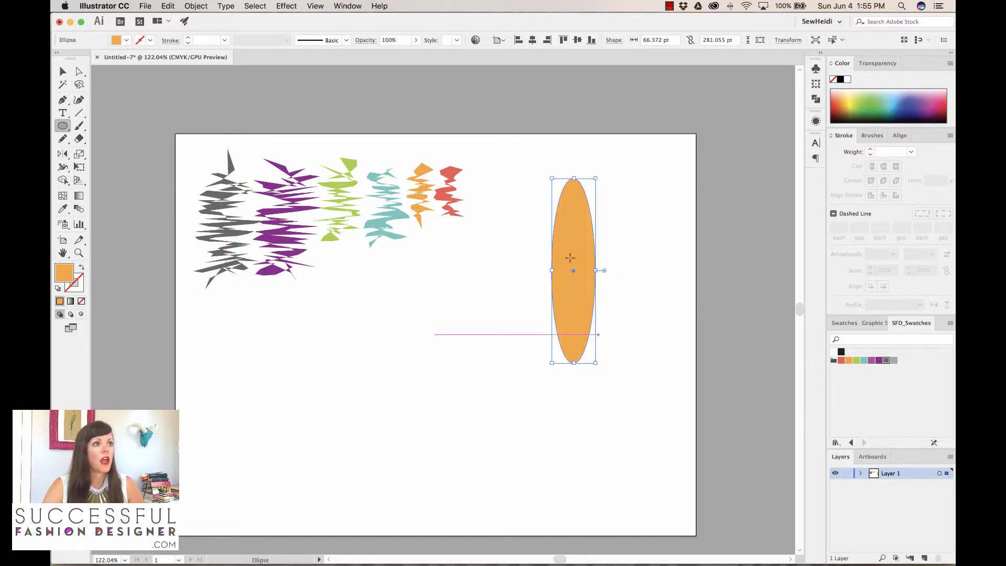
Preview a Roughen effect on the orange ellipse, then cancel it
{"action": "left_click", "coordinate": [286, 6]}
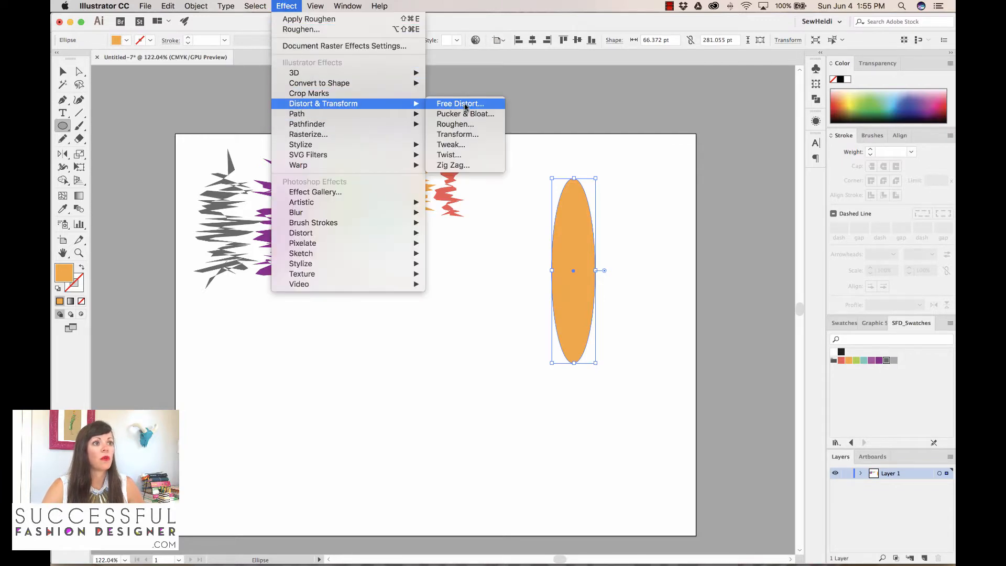
{"action": "mouse_move", "coordinate": [465, 113]}
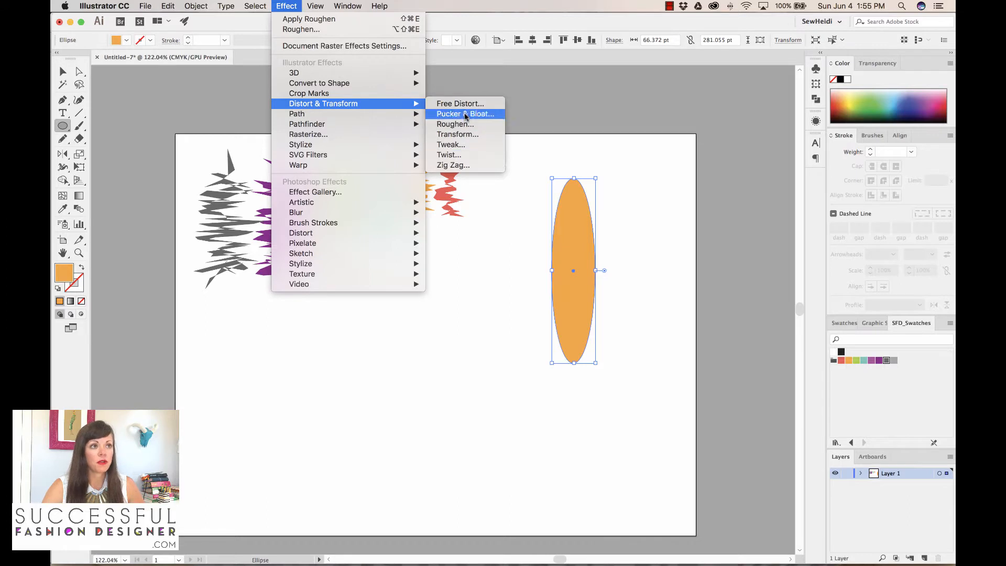
{"action": "mouse_move", "coordinate": [454, 123]}
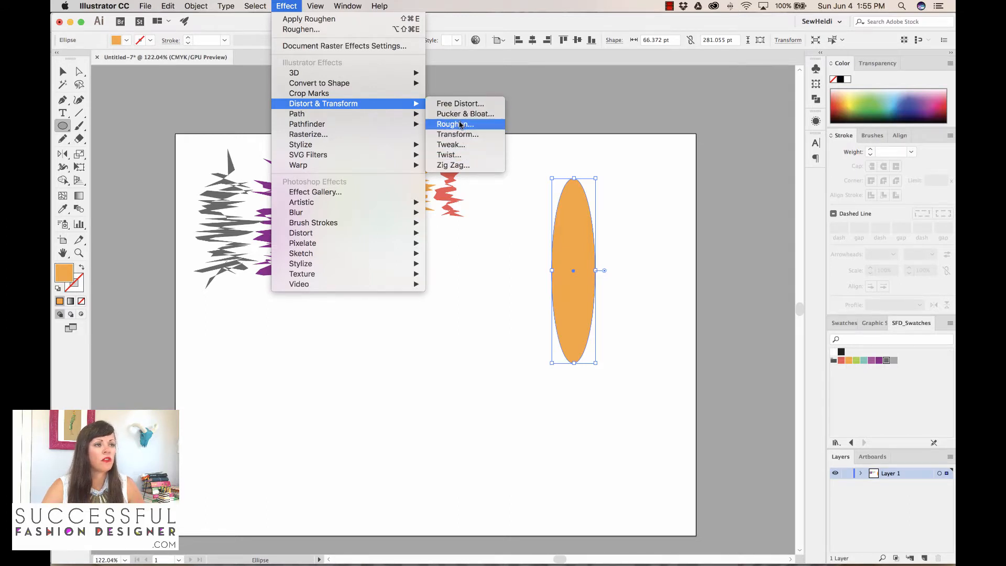
{"action": "left_click", "coordinate": [454, 124]}
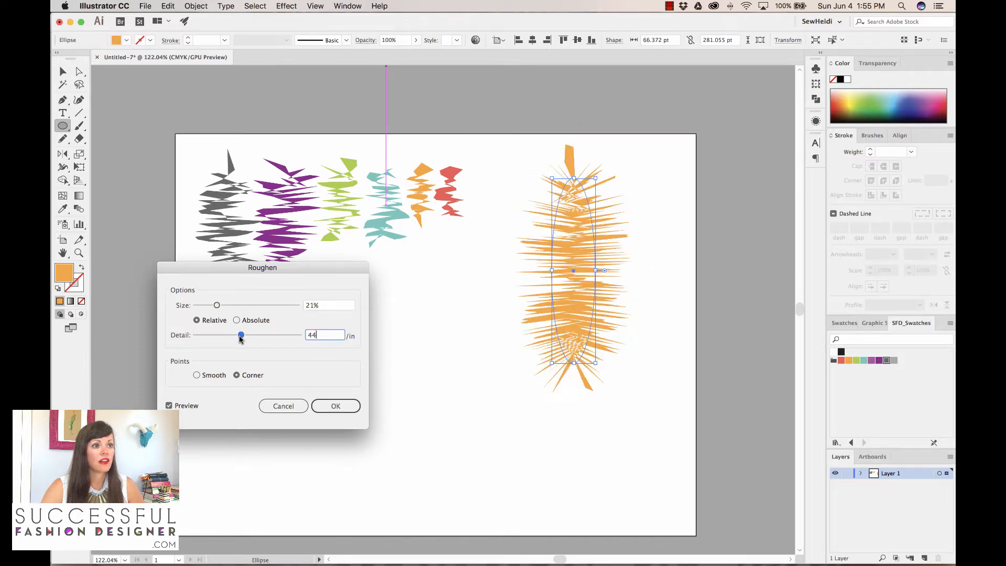
{"action": "left_click", "coordinate": [283, 406]}
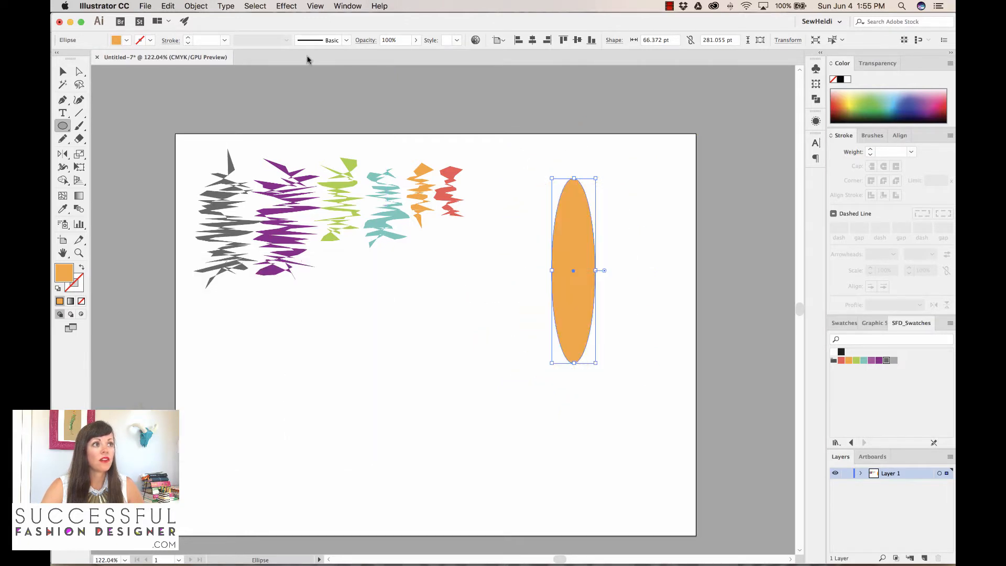
{"action": "left_click", "coordinate": [286, 6]}
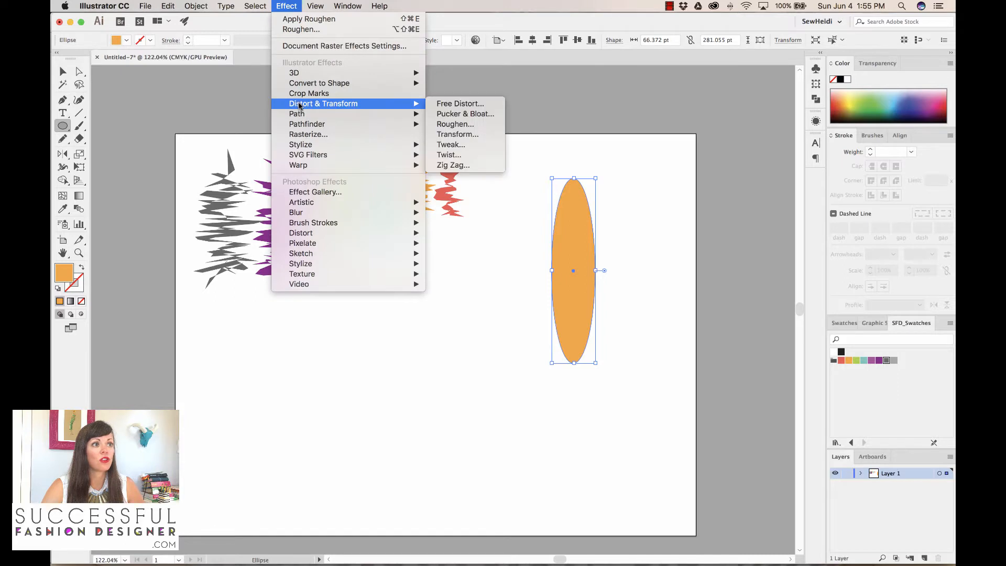
{"action": "mouse_move", "coordinate": [457, 134]}
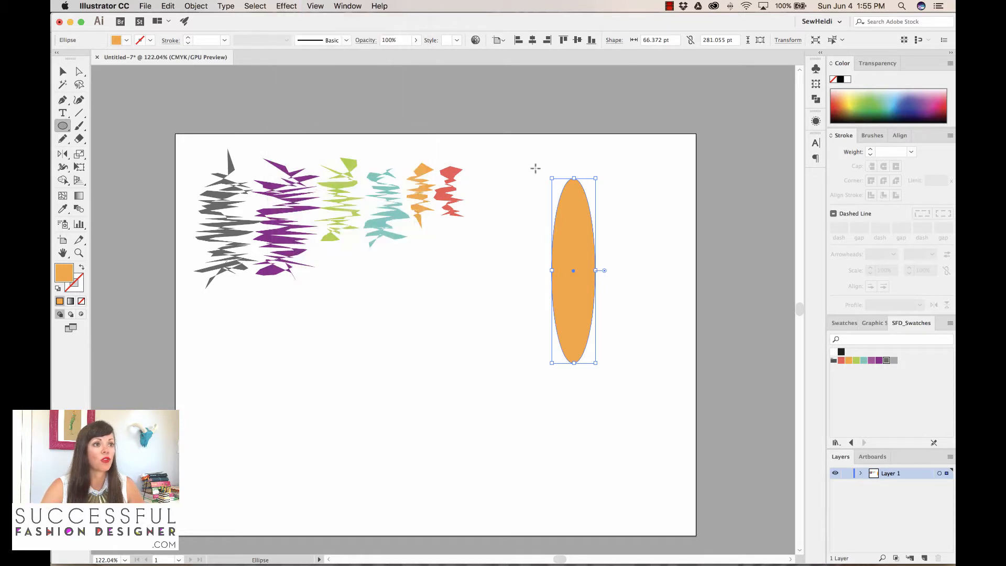
Delete the orange ellipse and make a pattern from the selected motifs with Object > Pattern > Make
{"action": "key", "text": "Delete"}
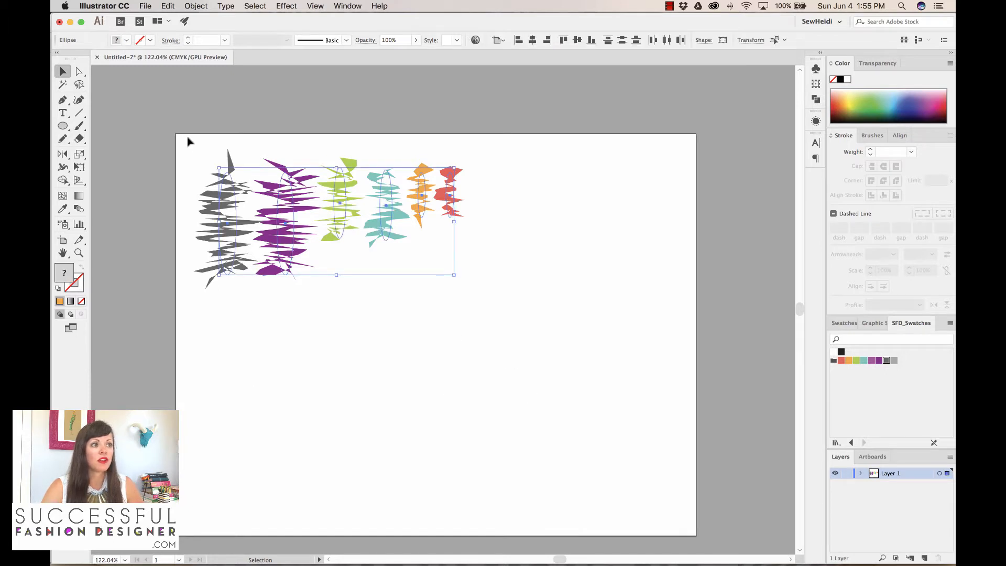
{"action": "mouse_move", "coordinate": [204, 18]}
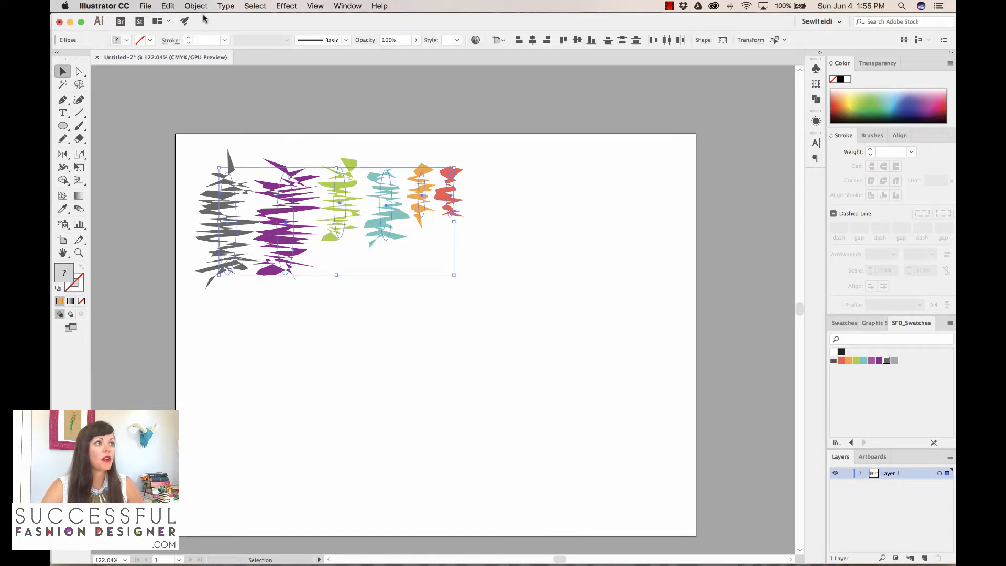
{"action": "left_click", "coordinate": [168, 6]}
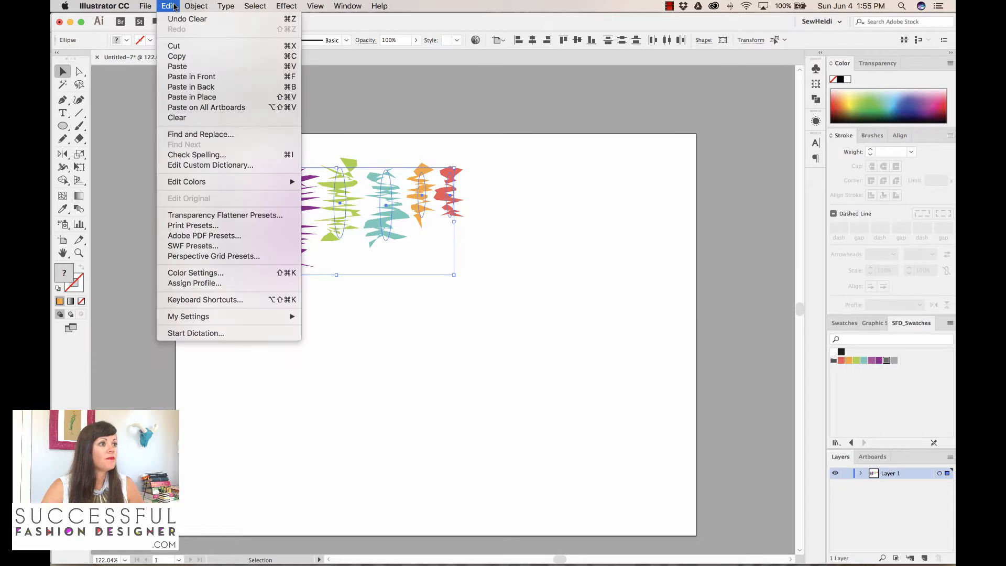
{"action": "left_click", "coordinate": [195, 6]}
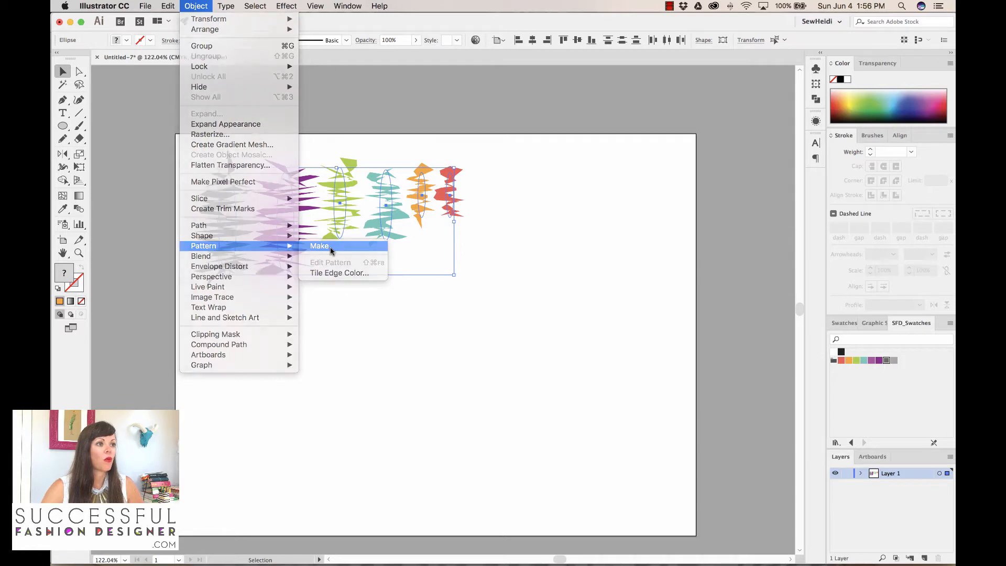
{"action": "left_click", "coordinate": [319, 246]}
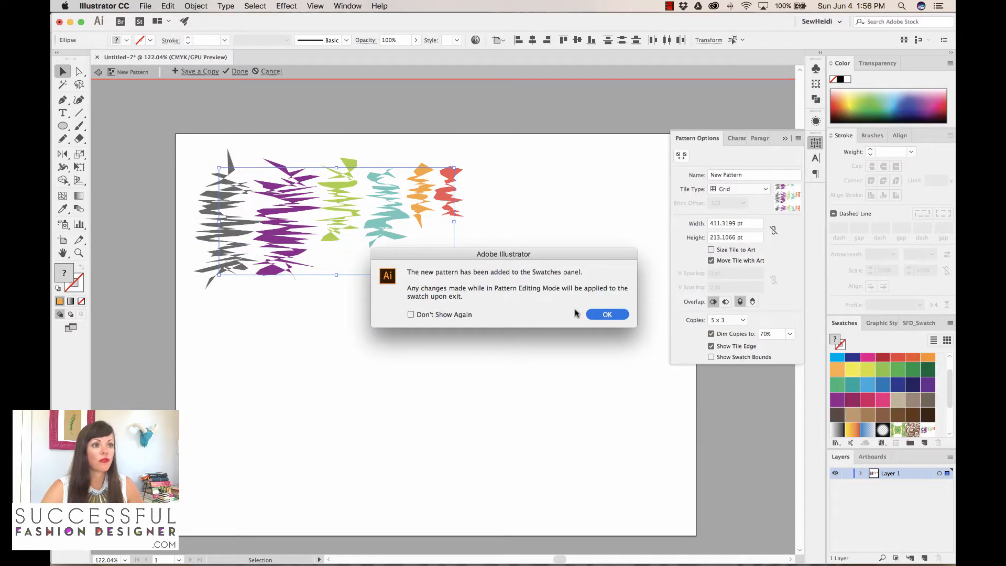
Dismiss the pattern-added notice, deselect the motif, and show Window > Pattern Options
{"action": "left_click", "coordinate": [607, 314]}
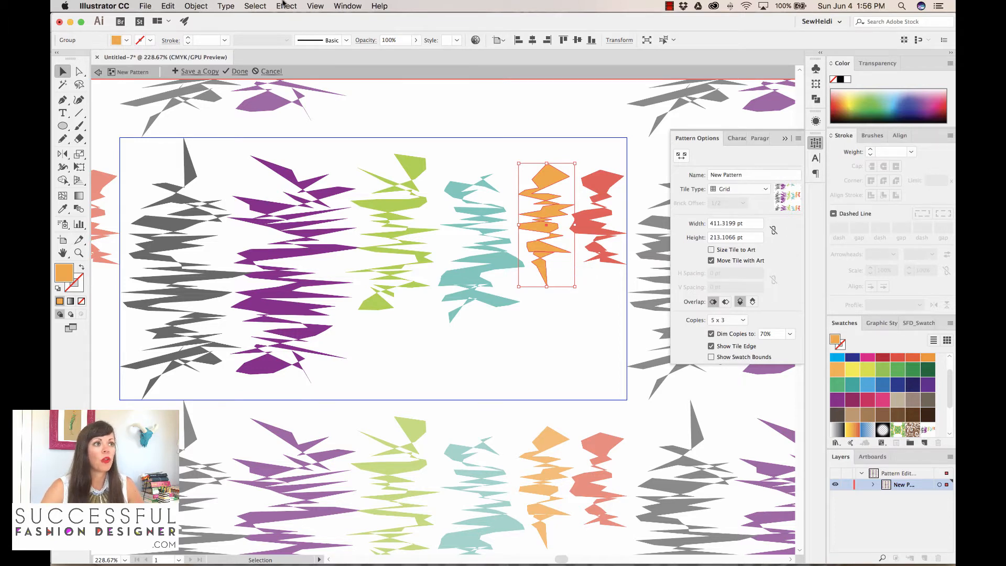
{"action": "left_click", "coordinate": [286, 6]}
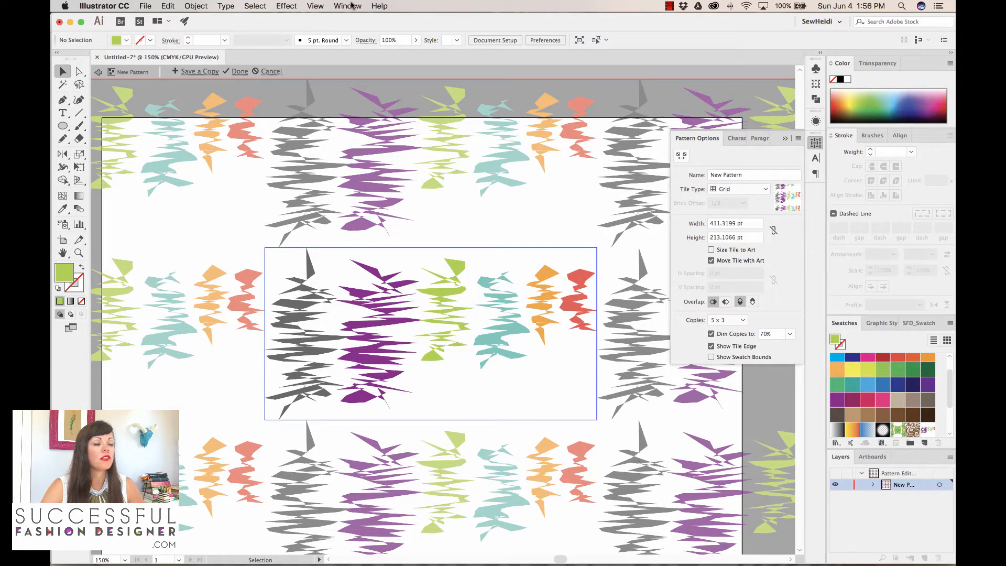
{"action": "left_click", "coordinate": [346, 6]}
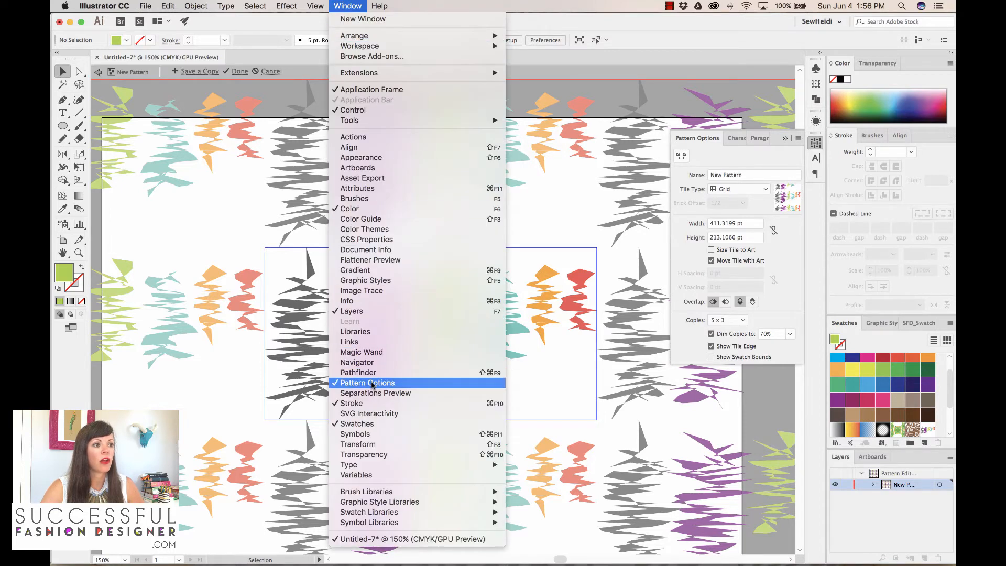
{"action": "left_click", "coordinate": [367, 383]}
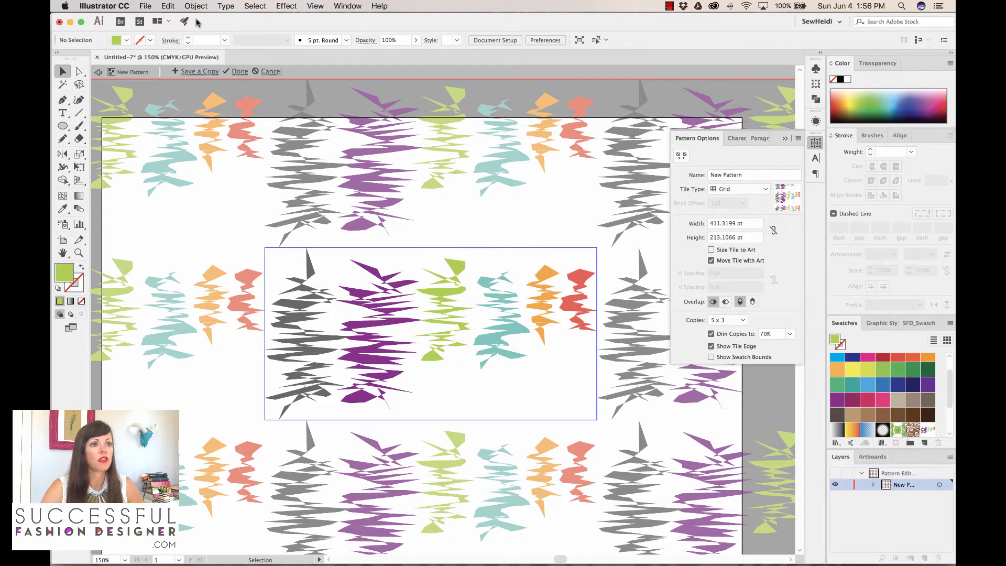
Set the document units to Inches in Document Setup
{"action": "left_click", "coordinate": [145, 6]}
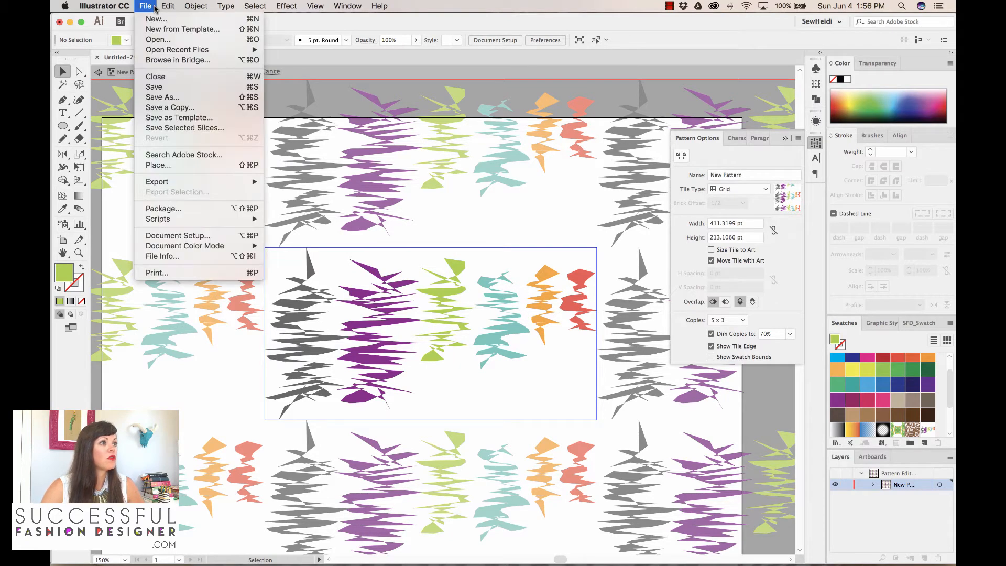
{"action": "mouse_move", "coordinate": [178, 235]}
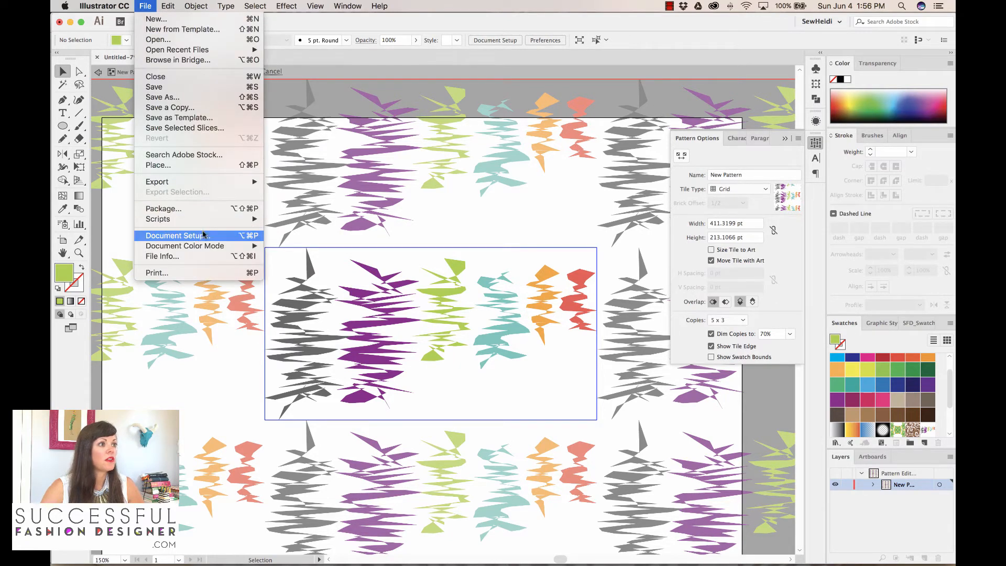
{"action": "left_click", "coordinate": [174, 235]}
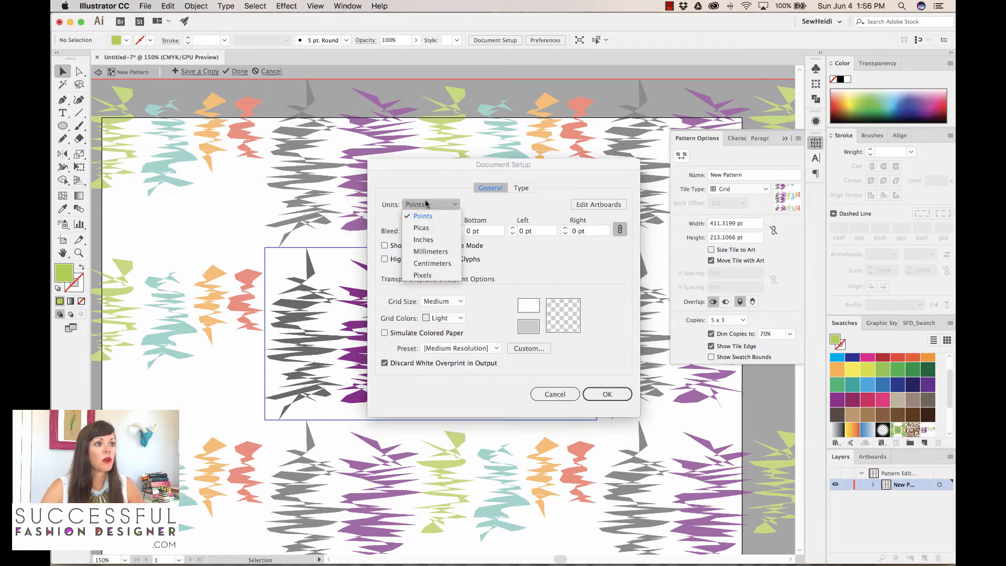
{"action": "left_click", "coordinate": [430, 251]}
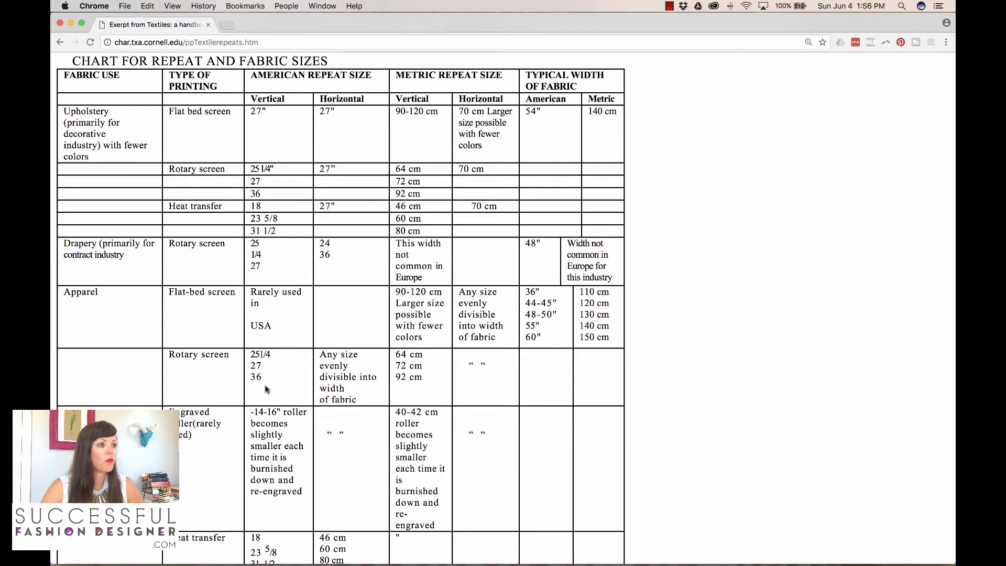
{"action": "mouse_move", "coordinate": [349, 371]}
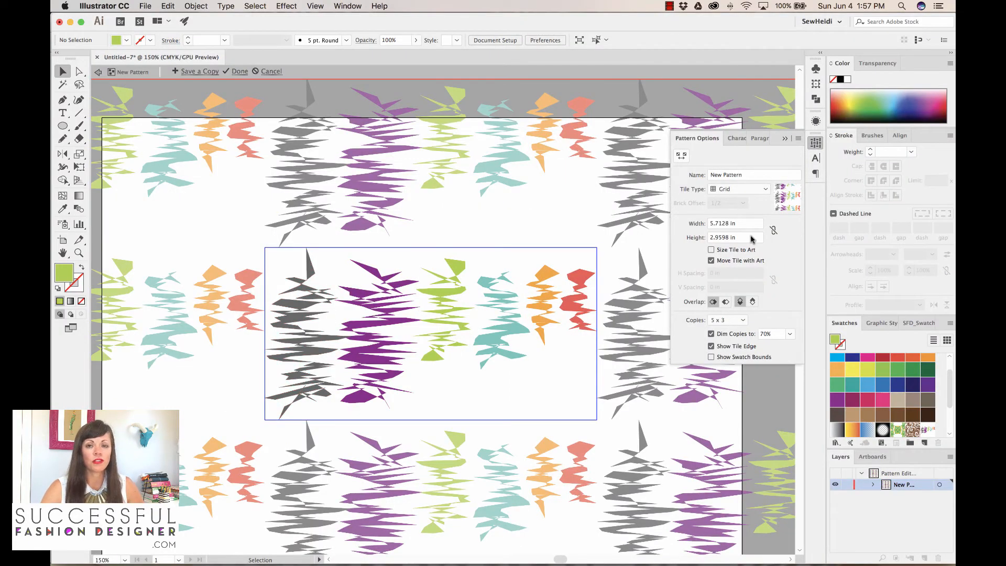
{"action": "mouse_move", "coordinate": [744, 226]}
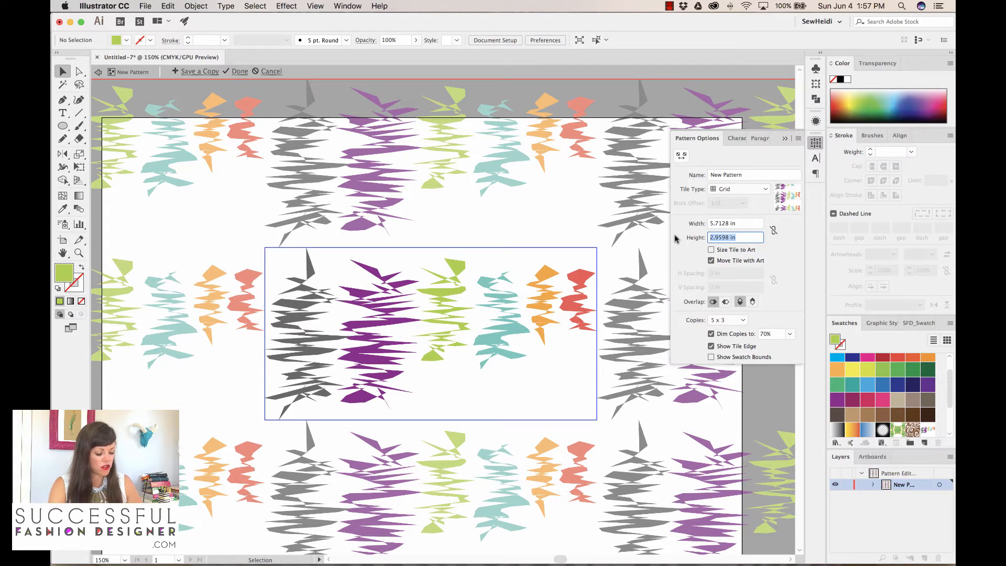
Enter 36/6 for the tile height and 54/6 for the width
{"action": "type", "text": "36/"}
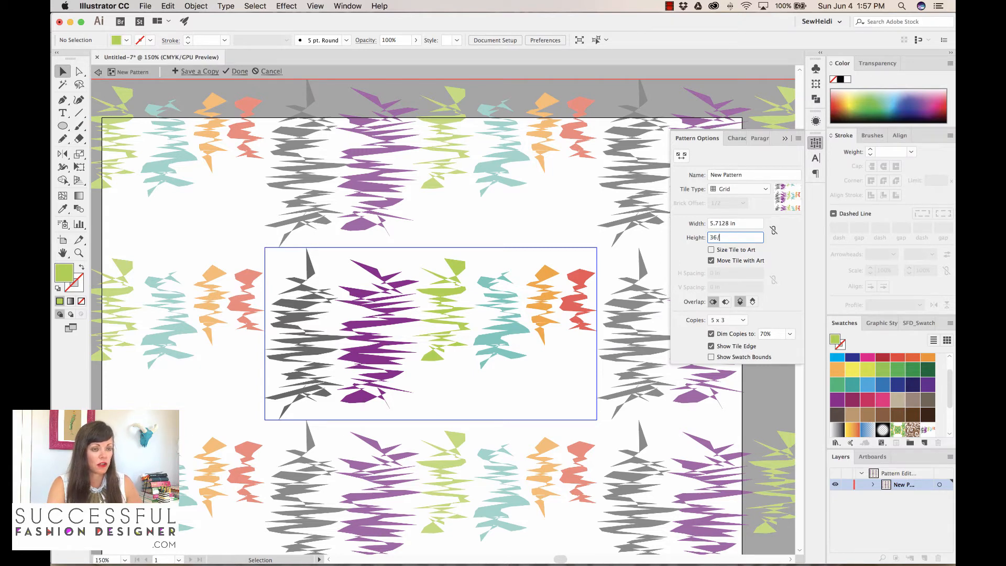
{"action": "type", "text": "6"}
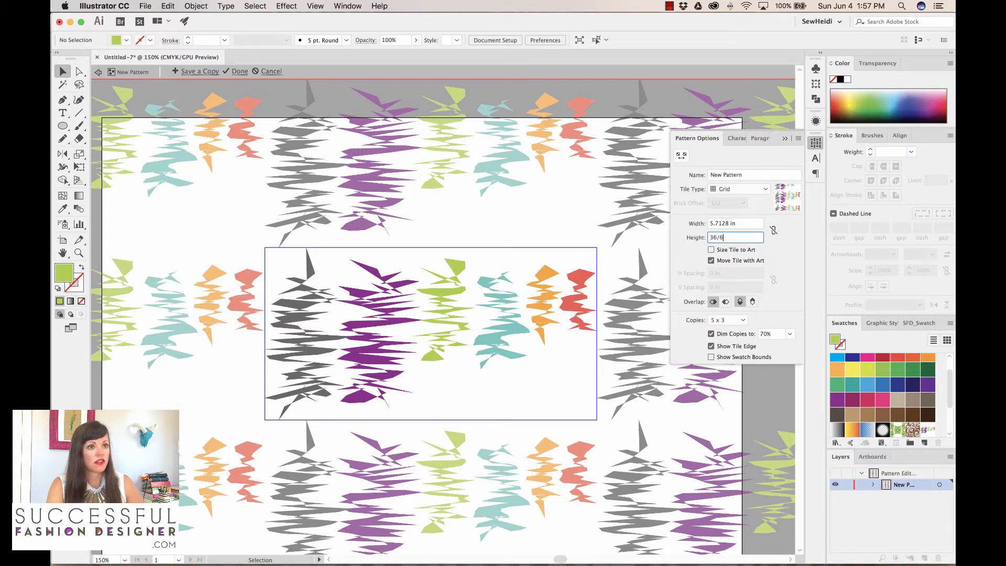
{"action": "key", "text": "Return"}
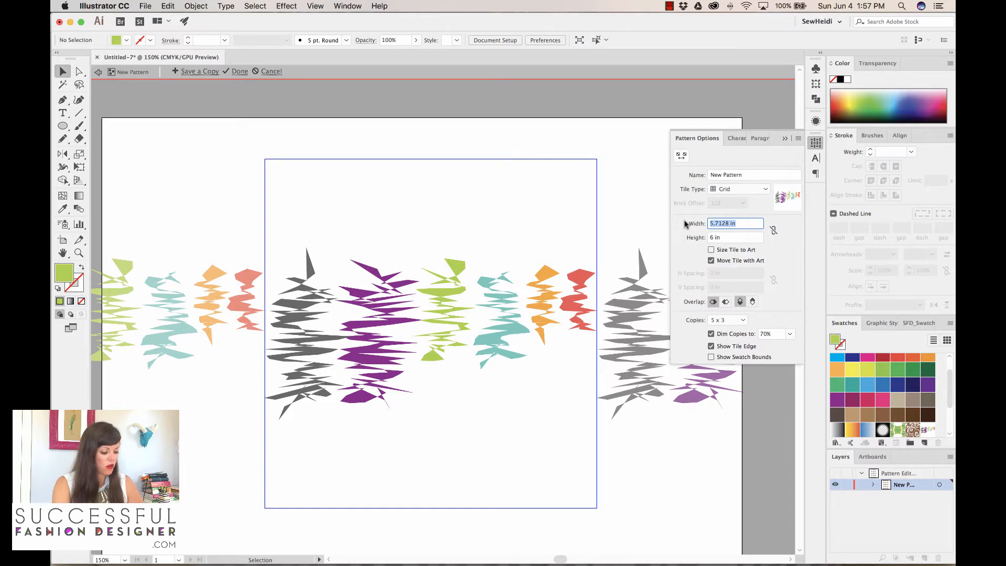
{"action": "type", "text": "54/"}
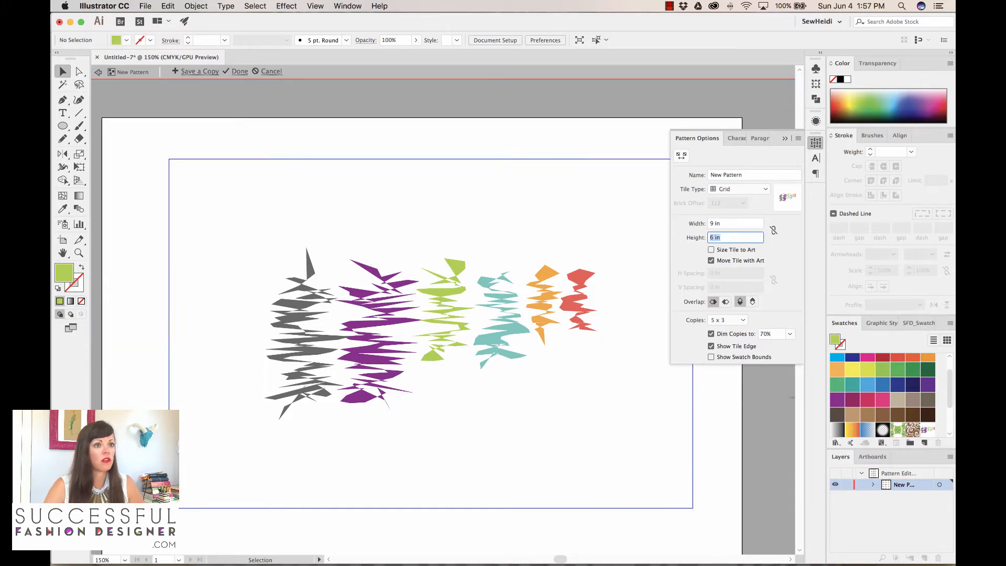
{"action": "mouse_move", "coordinate": [664, 314]}
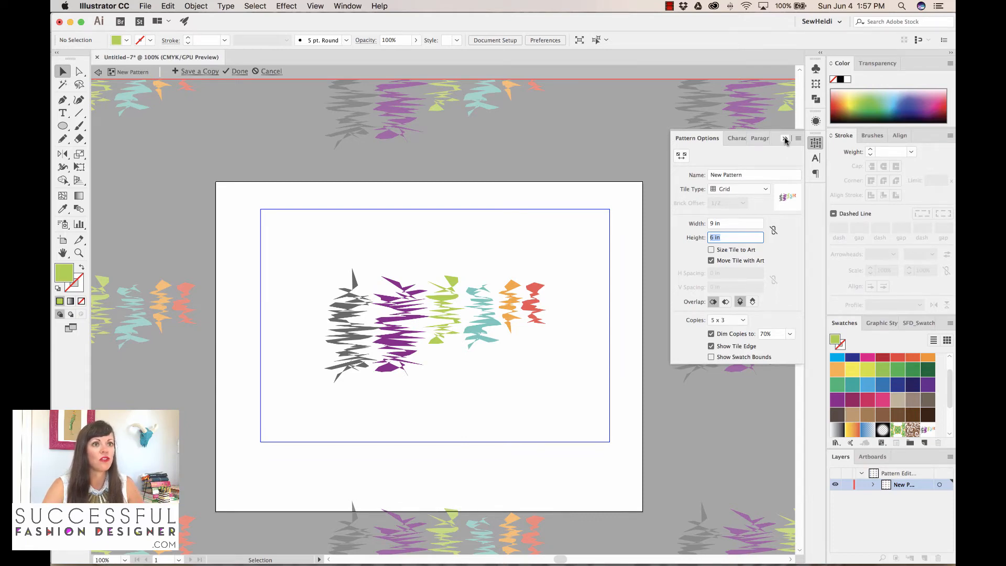
Collapse Pattern Options and select a motif group to move across the tile
{"action": "left_click", "coordinate": [785, 140]}
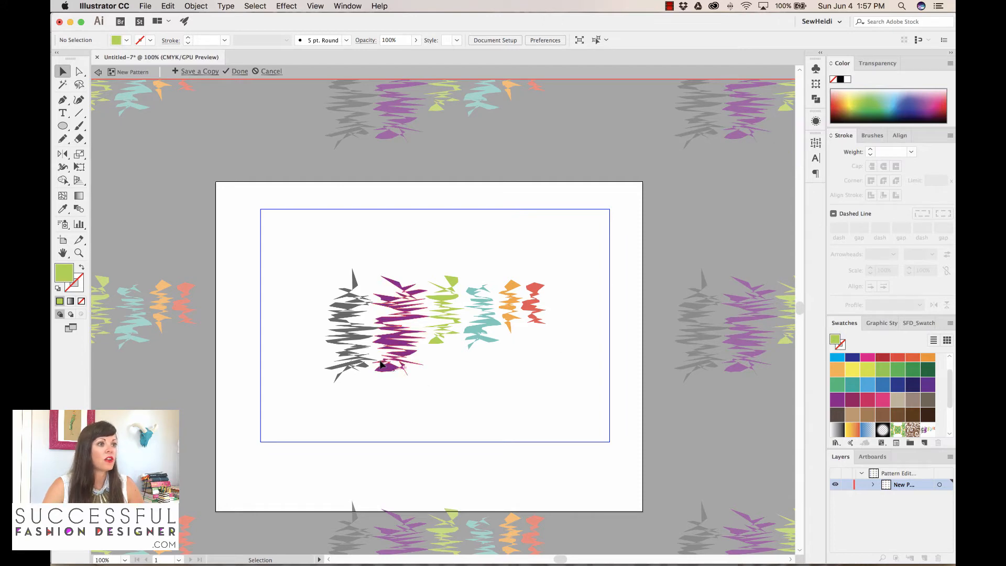
{"action": "left_click", "coordinate": [265, 245]}
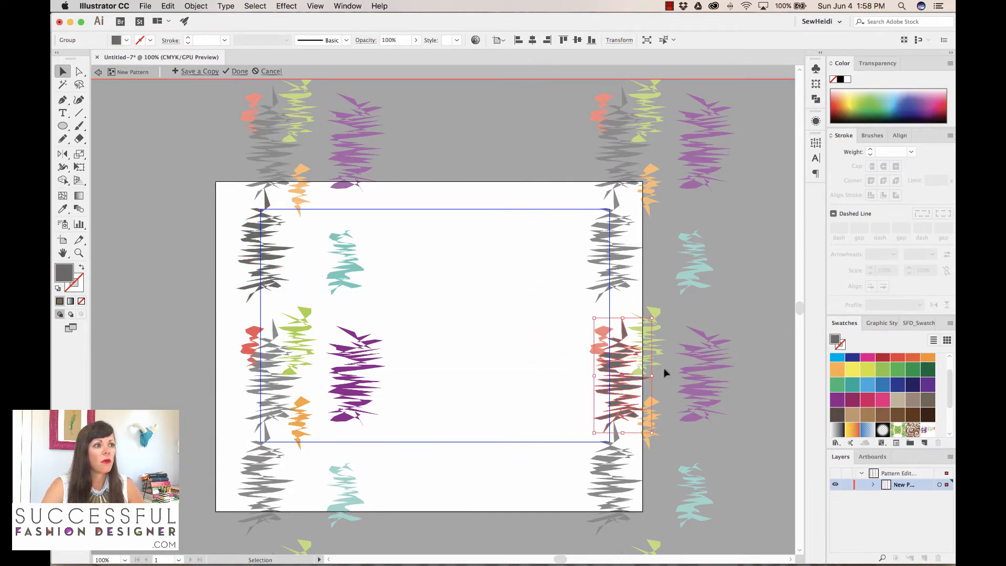
{"action": "mouse_move", "coordinate": [594, 311]}
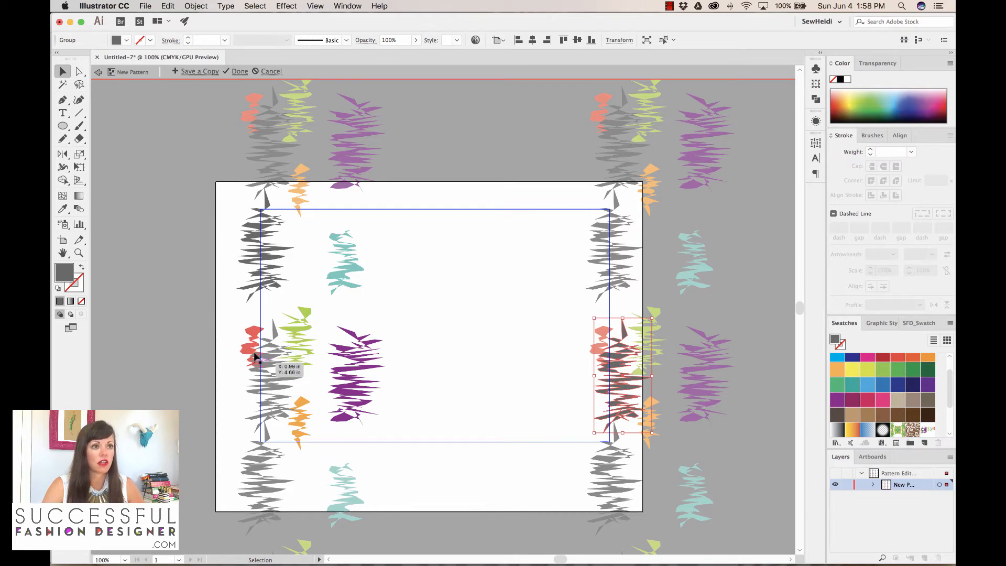
{"action": "mouse_move", "coordinate": [257, 348]}
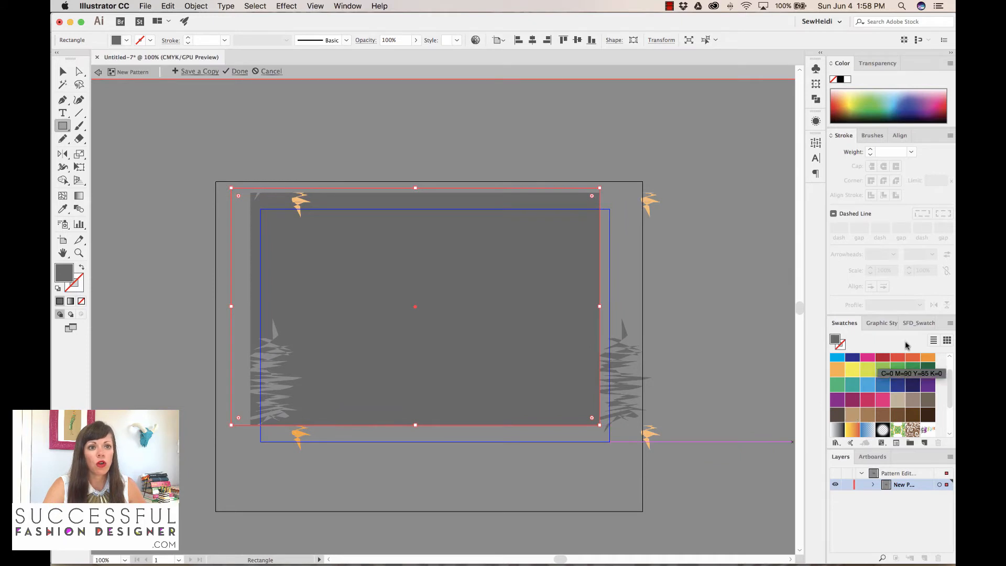
Apply the light gray swatch to the rectangle and send it to the back
{"action": "left_click", "coordinate": [918, 323]}
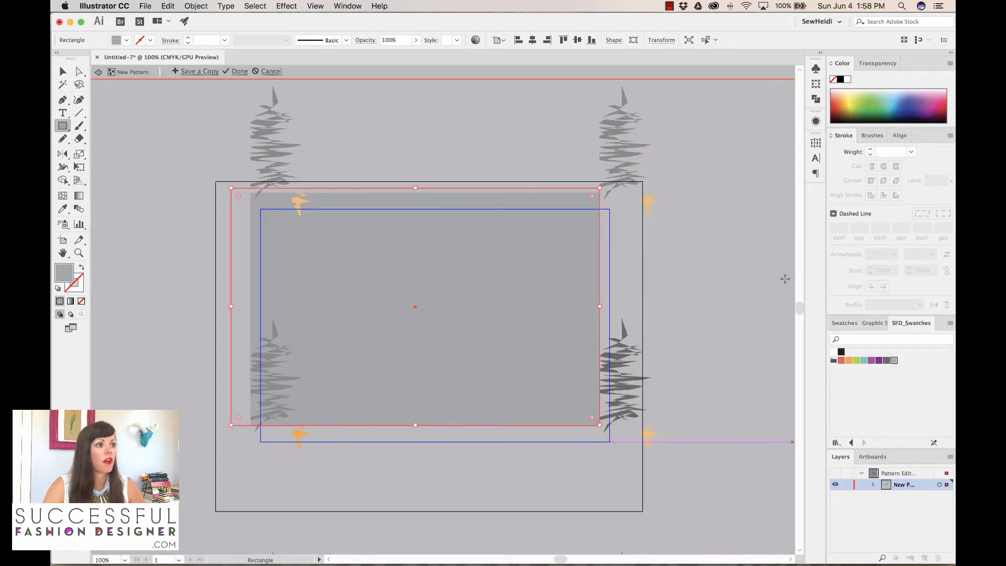
{"action": "left_click", "coordinate": [196, 6]}
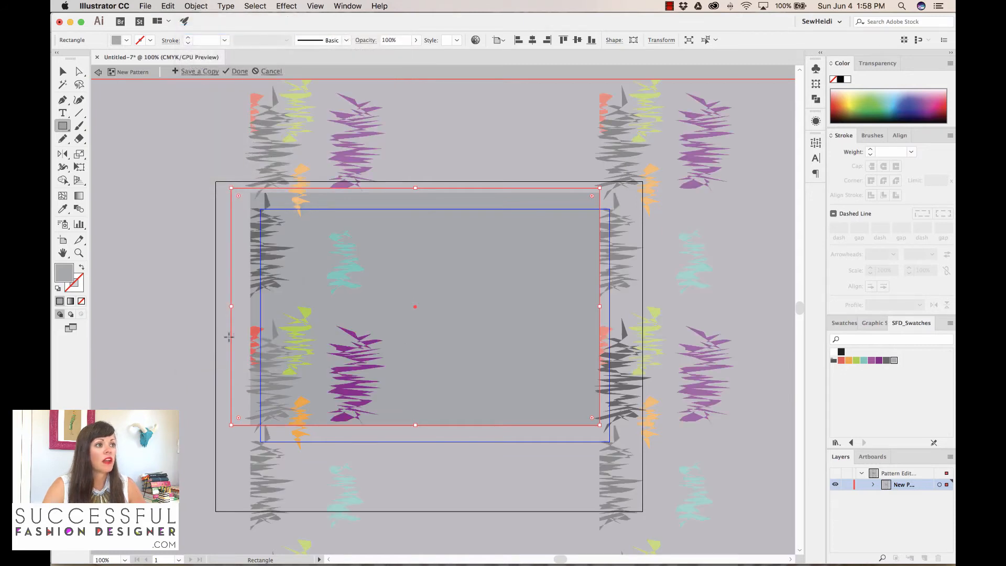
{"action": "mouse_move", "coordinate": [63, 71]}
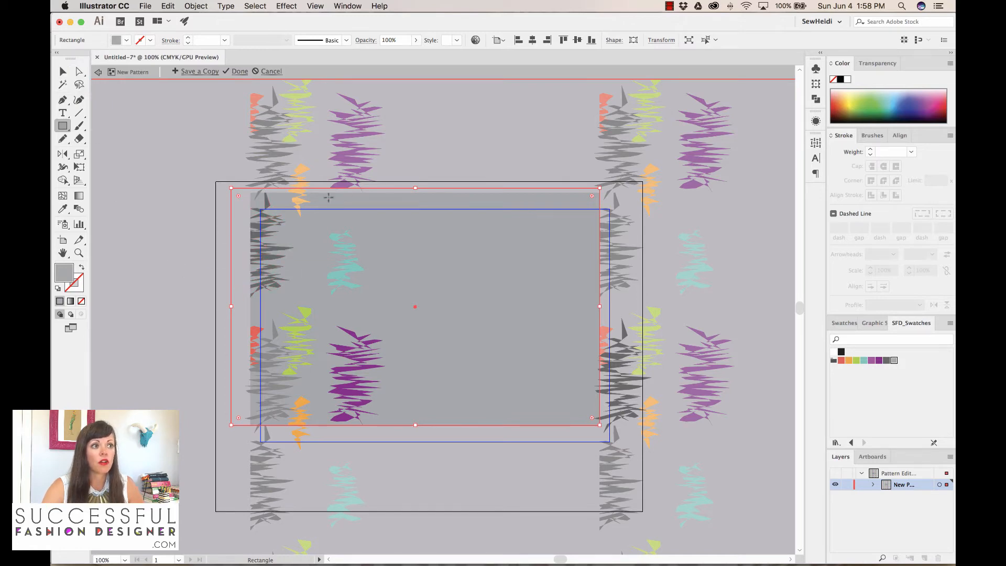
{"action": "mouse_move", "coordinate": [208, 197]}
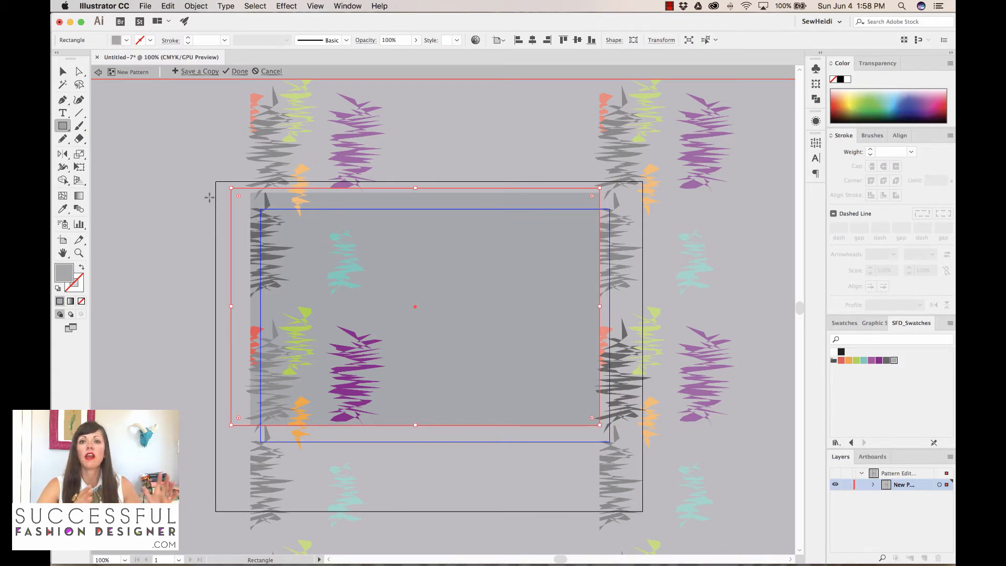
{"action": "mouse_move", "coordinate": [308, 229]}
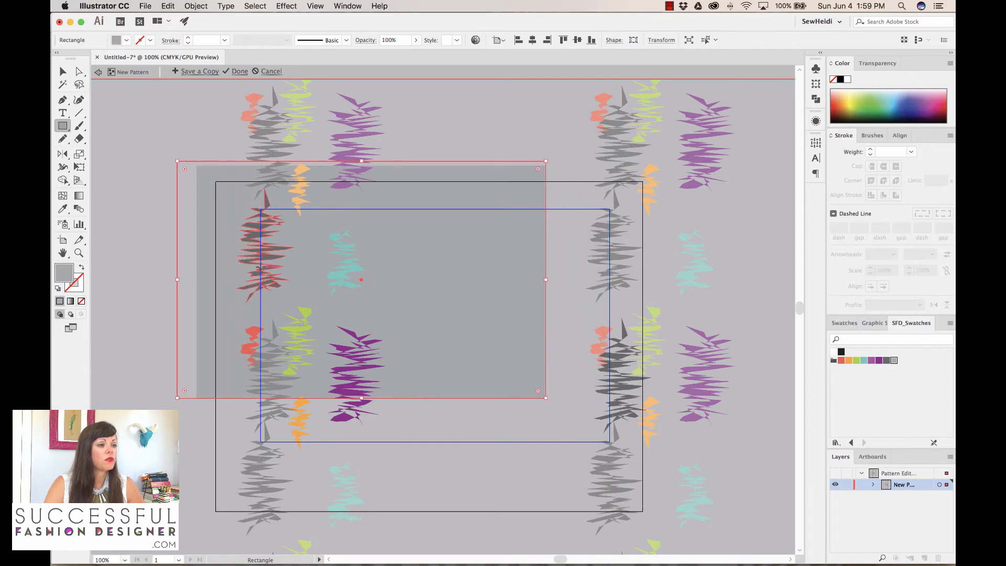
Drag motif groups into an even, staggered layout across the gray tile
{"action": "left_click", "coordinate": [63, 72]}
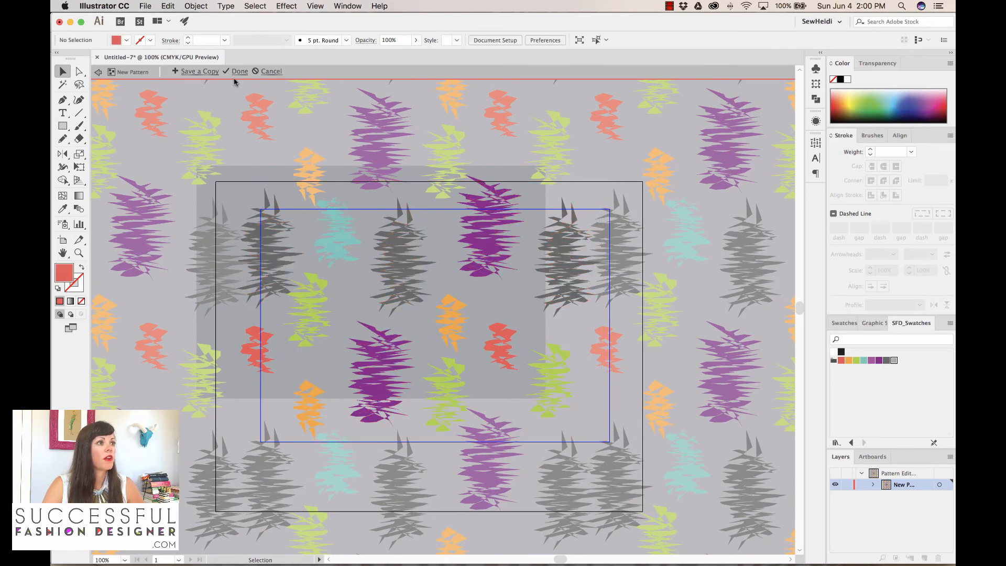
Click Done in the Pattern Edit bar to save the pattern
{"action": "left_click", "coordinate": [240, 71]}
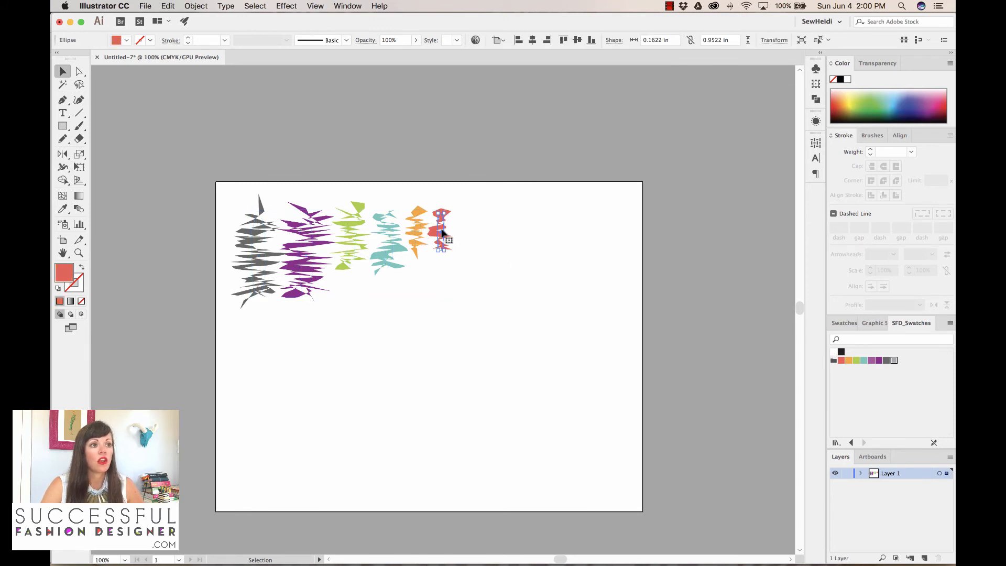
{"action": "mouse_move", "coordinate": [817, 126]}
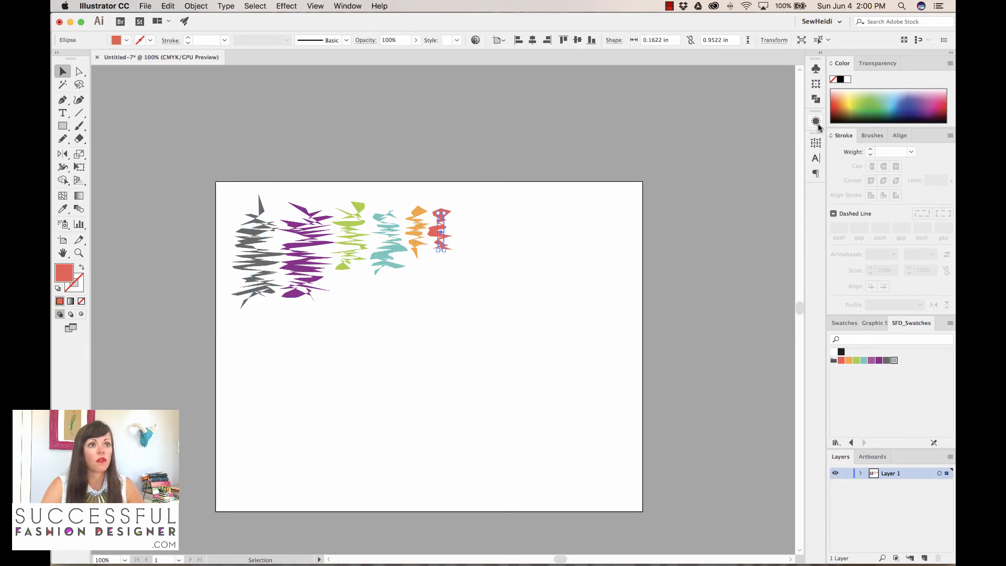
Preview Roughen at Size 45% and Detail 46 from the Appearance panel, then cancel
{"action": "left_click", "coordinate": [815, 121]}
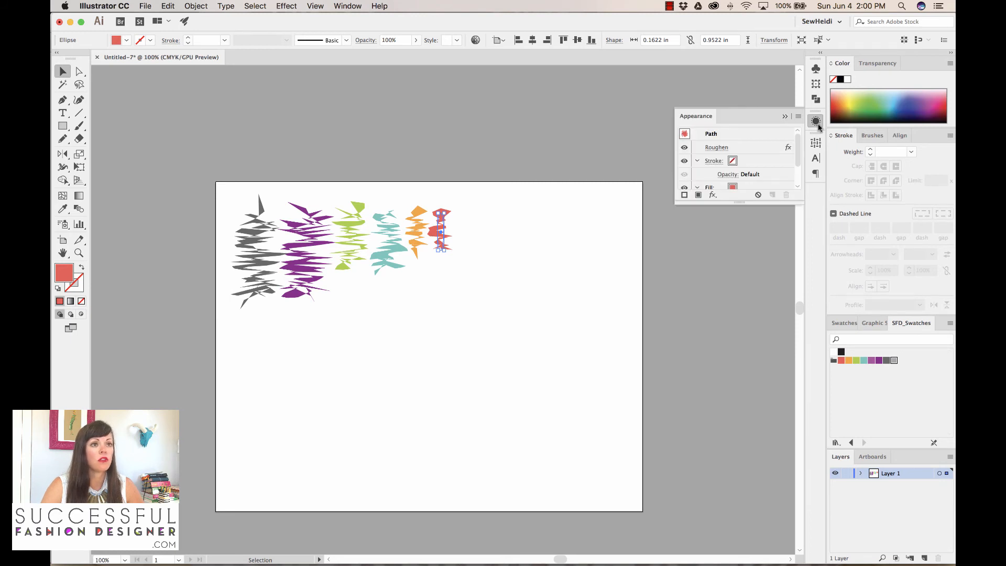
{"action": "mouse_move", "coordinate": [716, 147]}
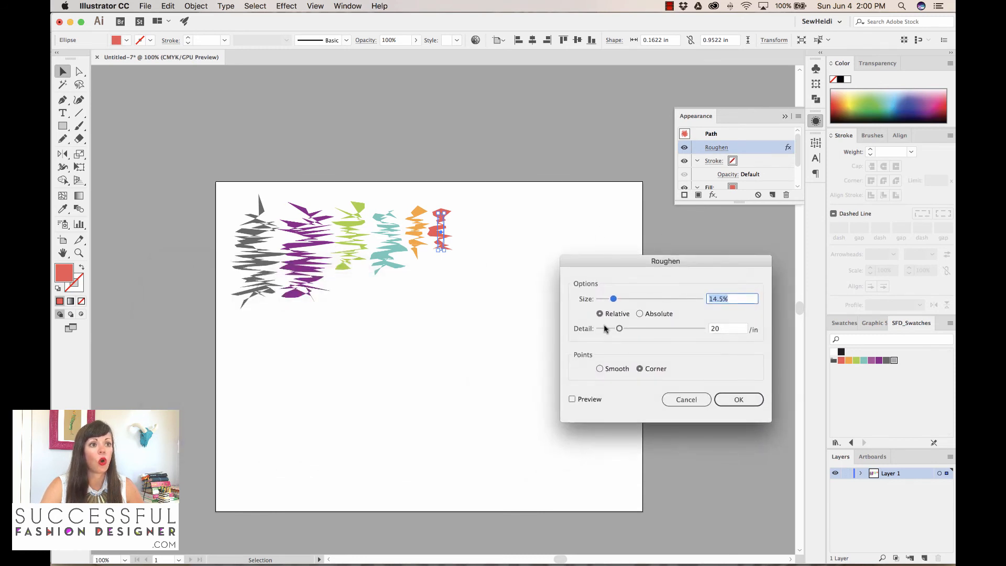
{"action": "type", "text": "45%"}
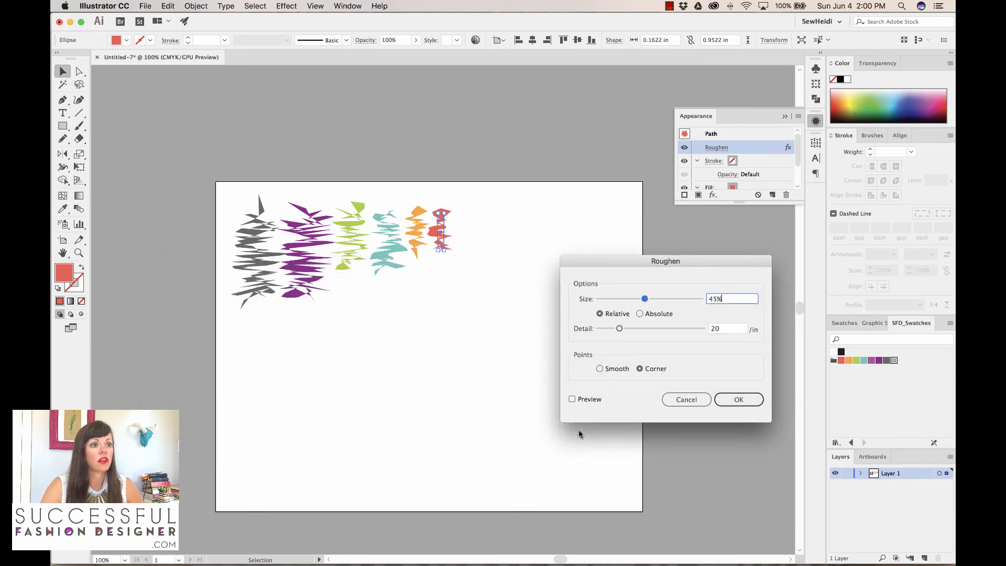
{"action": "left_click", "coordinate": [573, 398]}
{"action": "type", "text": "46"}
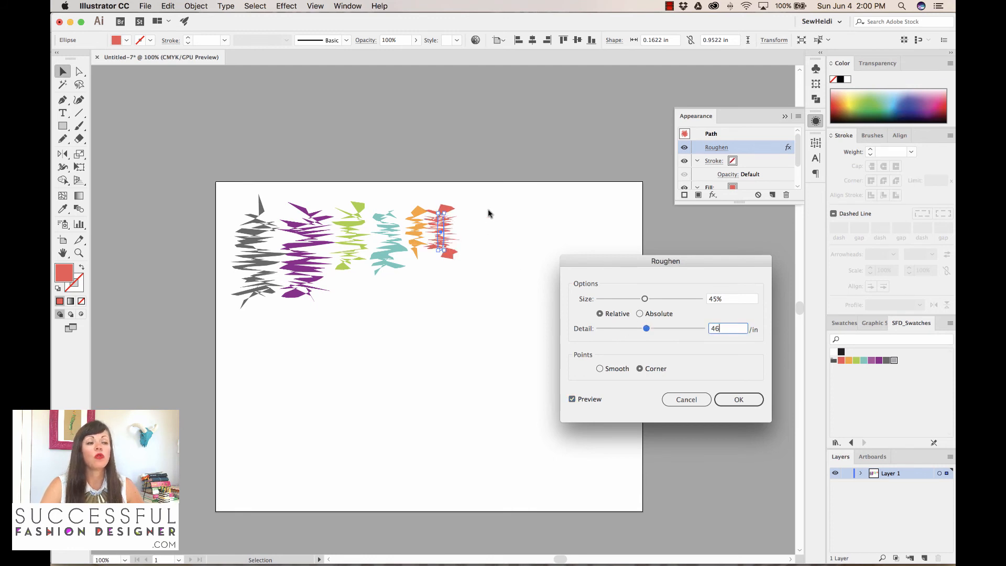
{"action": "mouse_move", "coordinate": [503, 307]}
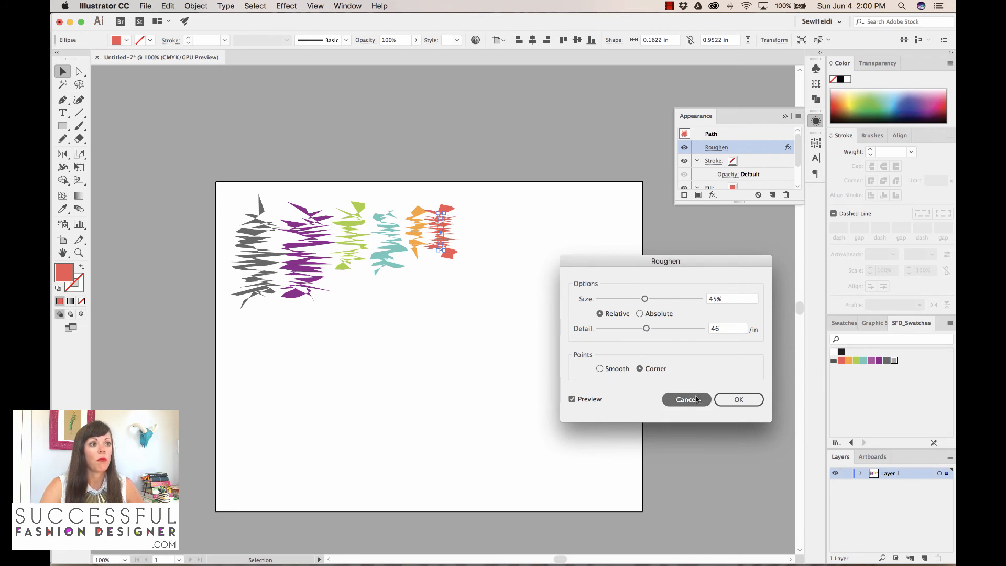
{"action": "left_click", "coordinate": [686, 399]}
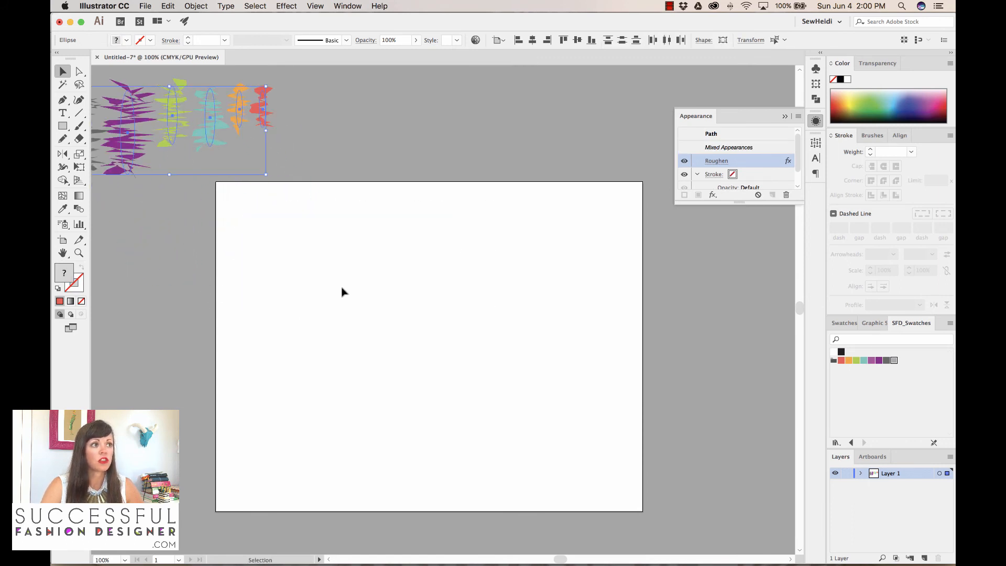
Drag a rectangle with the Rectangle tool across nearly the entire artboard
{"action": "left_click", "coordinate": [534, 401]}
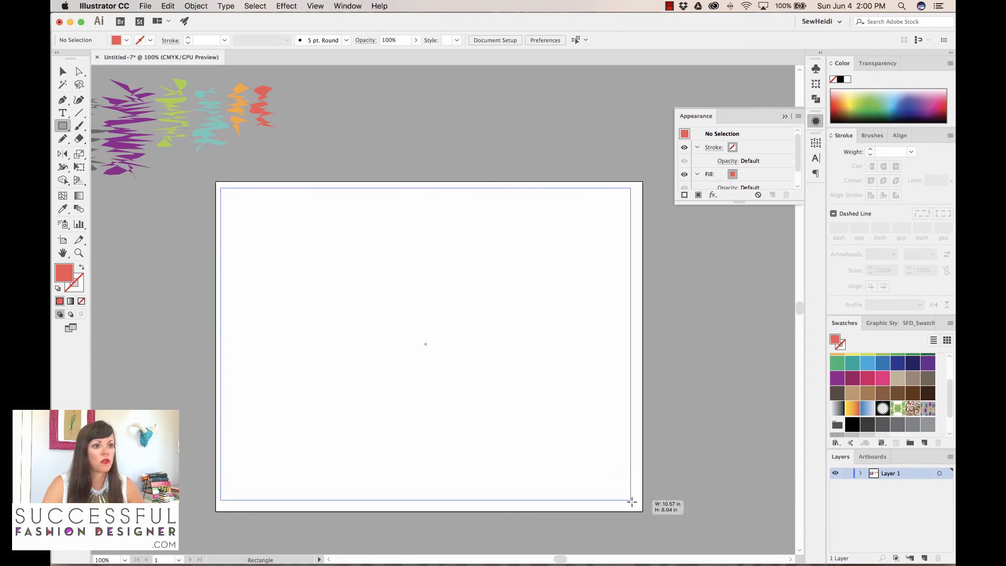
{"action": "left_click", "coordinate": [929, 408]}
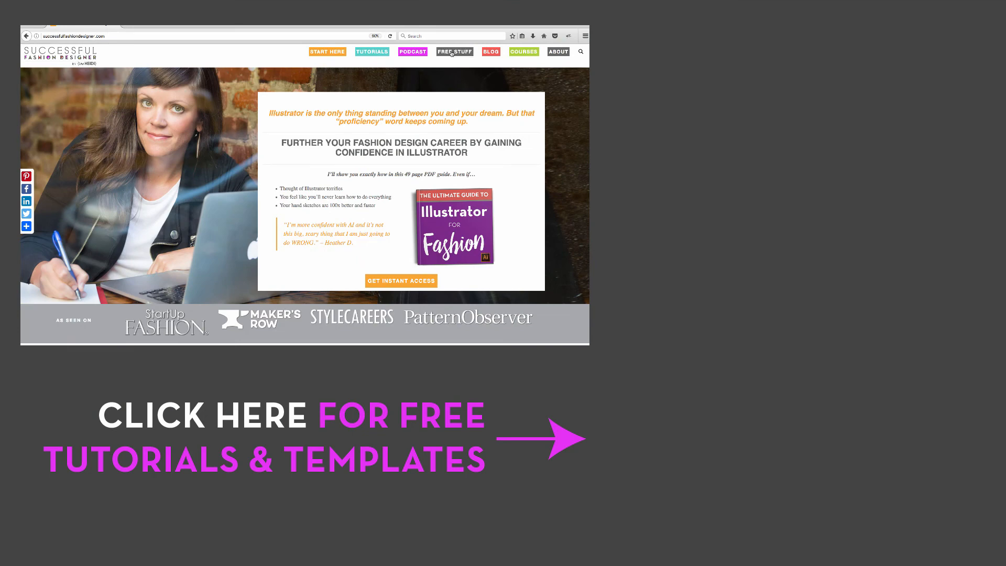
Go to the FREE STUFF page and scroll down to its email-list footer
{"action": "left_click", "coordinate": [454, 52]}
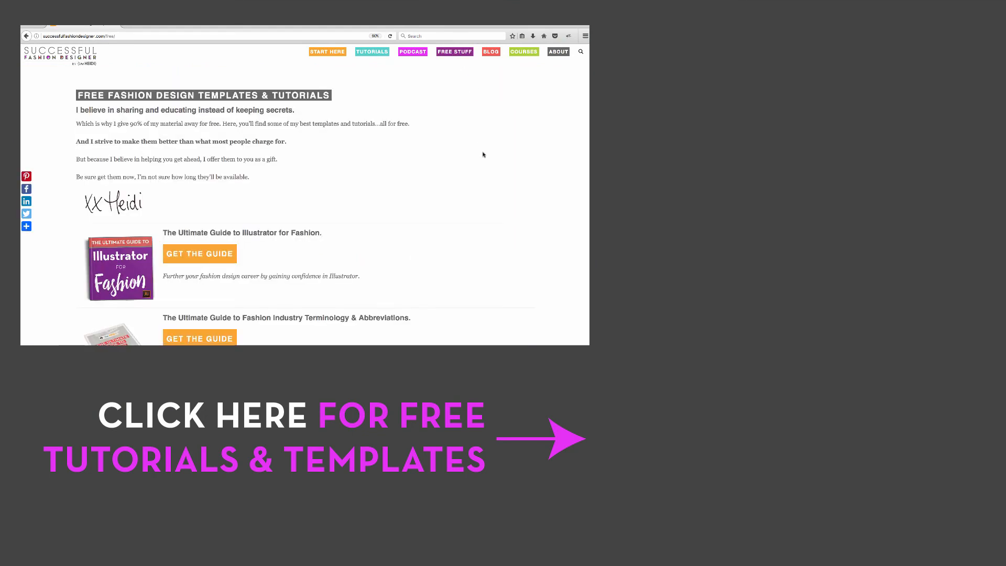
{"action": "scroll", "scroll_direction": "down", "scroll_amount": 3}
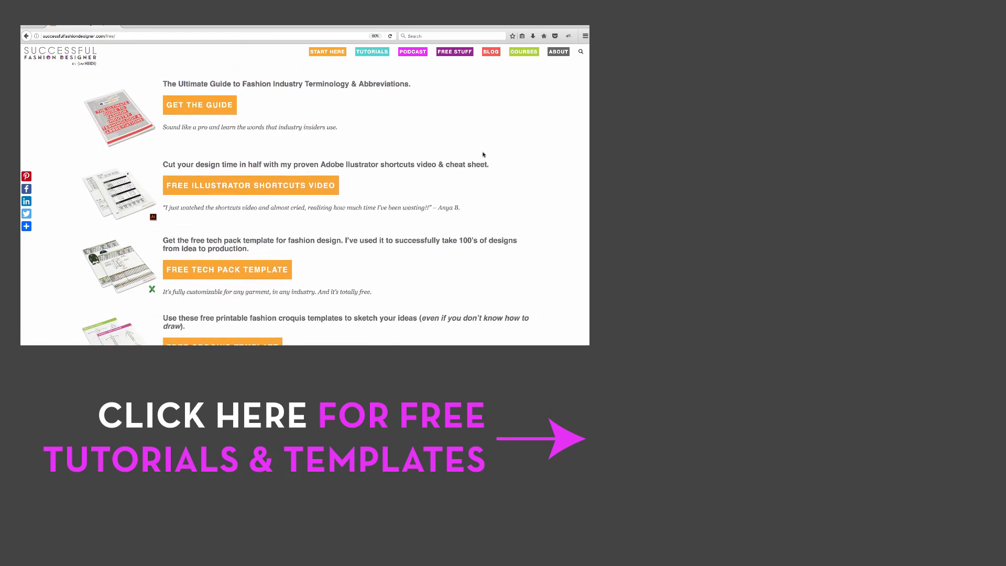
{"action": "scroll", "scroll_direction": "down", "scroll_amount": 3}
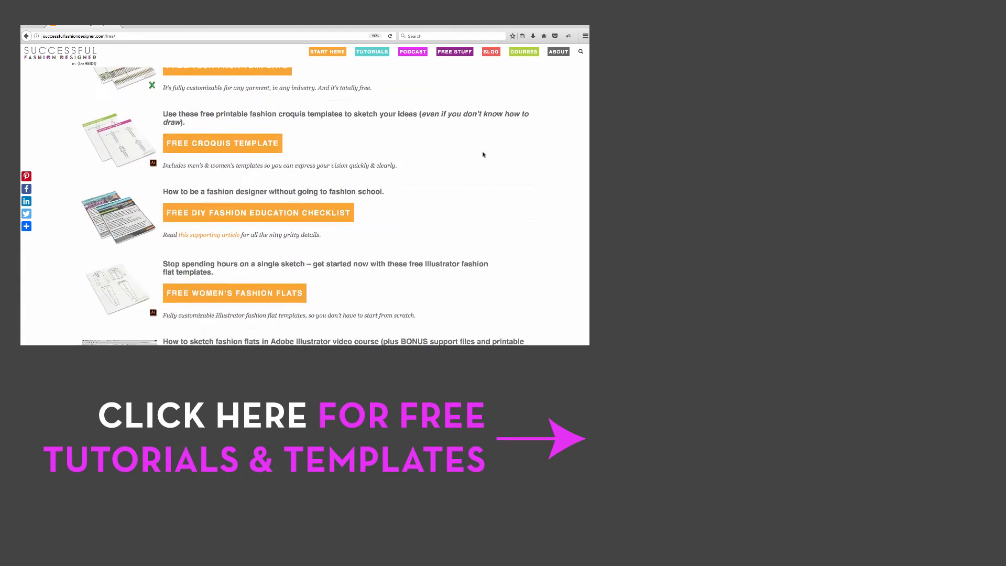
{"action": "scroll", "scroll_direction": "down", "scroll_amount": 3}
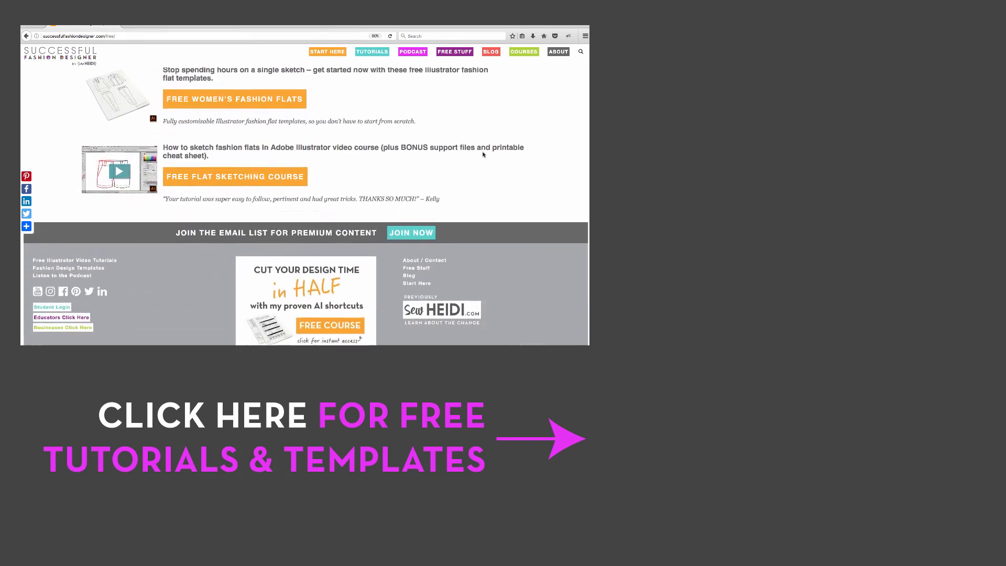